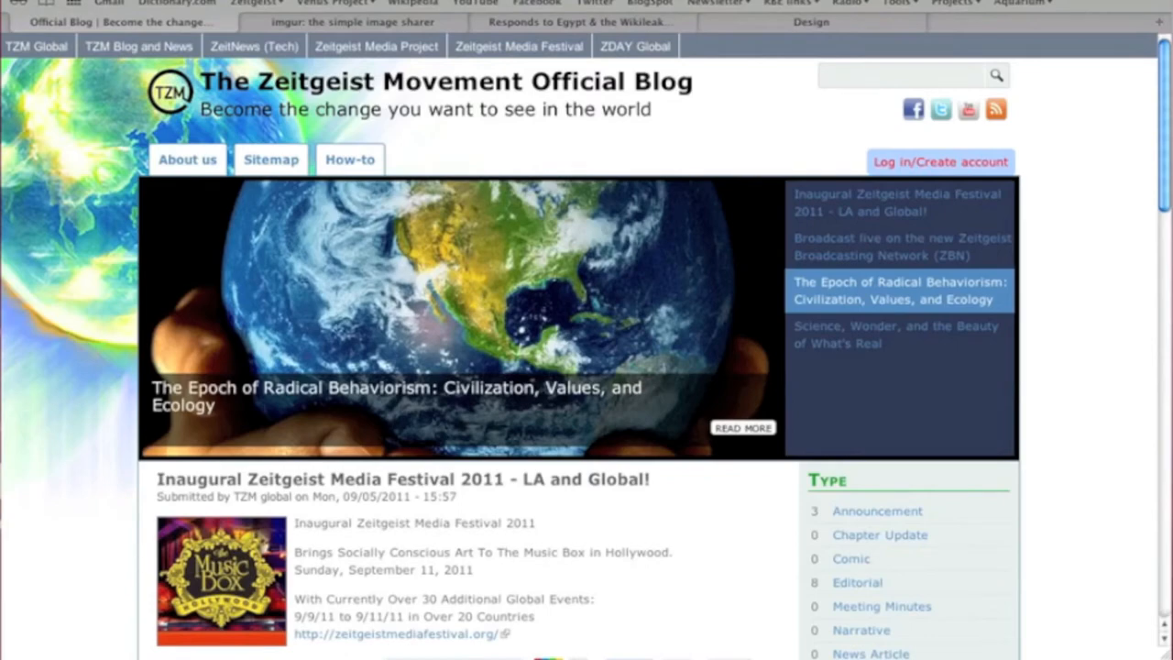
Step: Sign in to the blog account through the Log in/Create account link
click(940, 161)
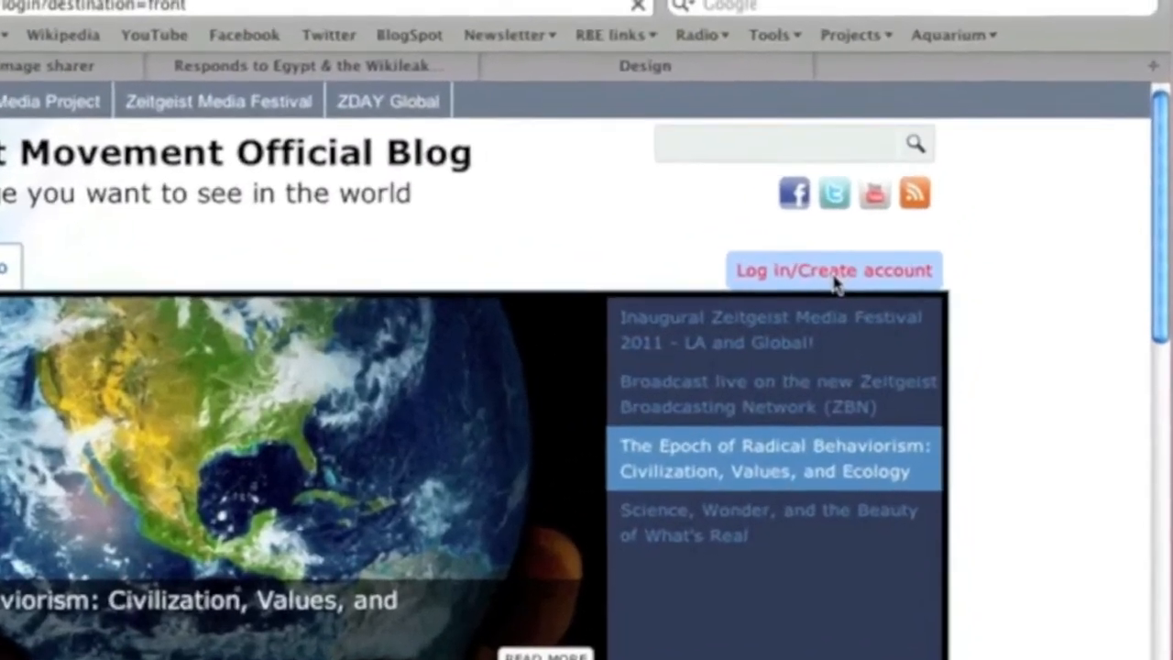
click(834, 269)
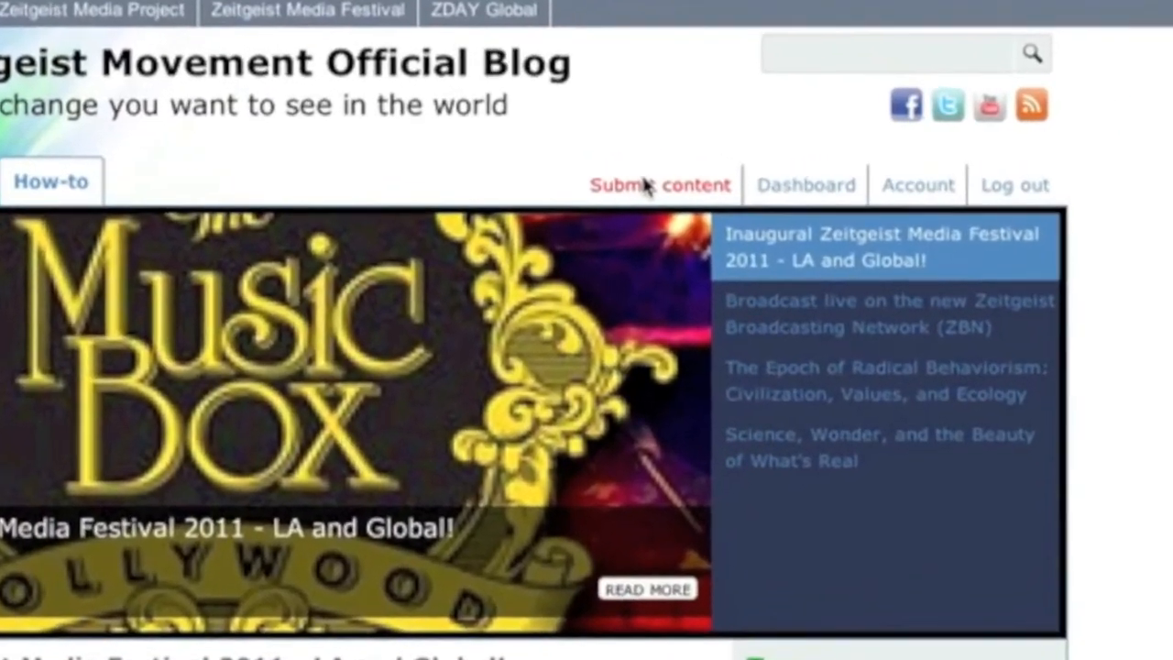
scroll(down, 3)
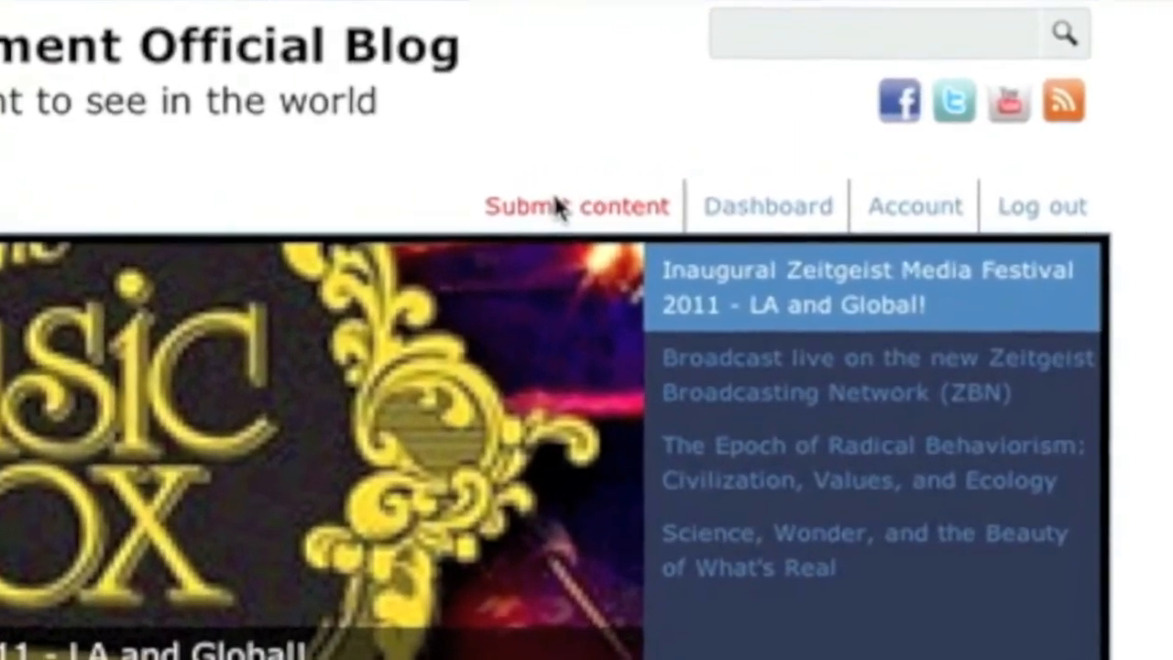
Step: Start a new post titled 'The Zeitgeist Movement Responds to Egypt and the Wikileaks Fallout'
click(577, 205)
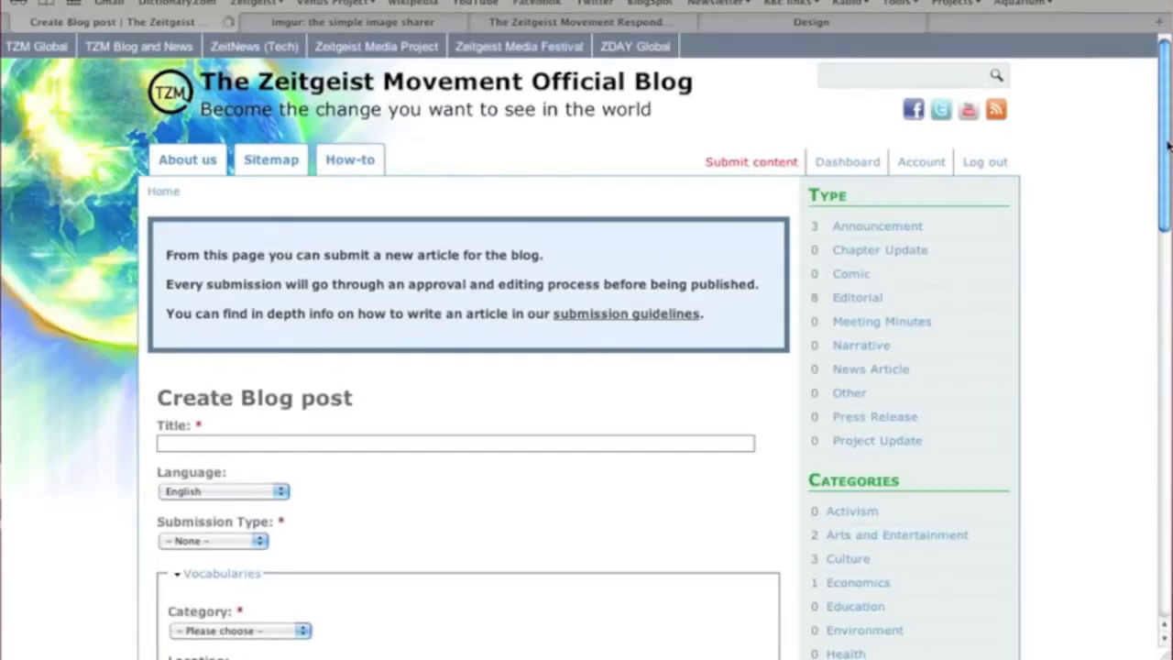
scroll(down, 3)
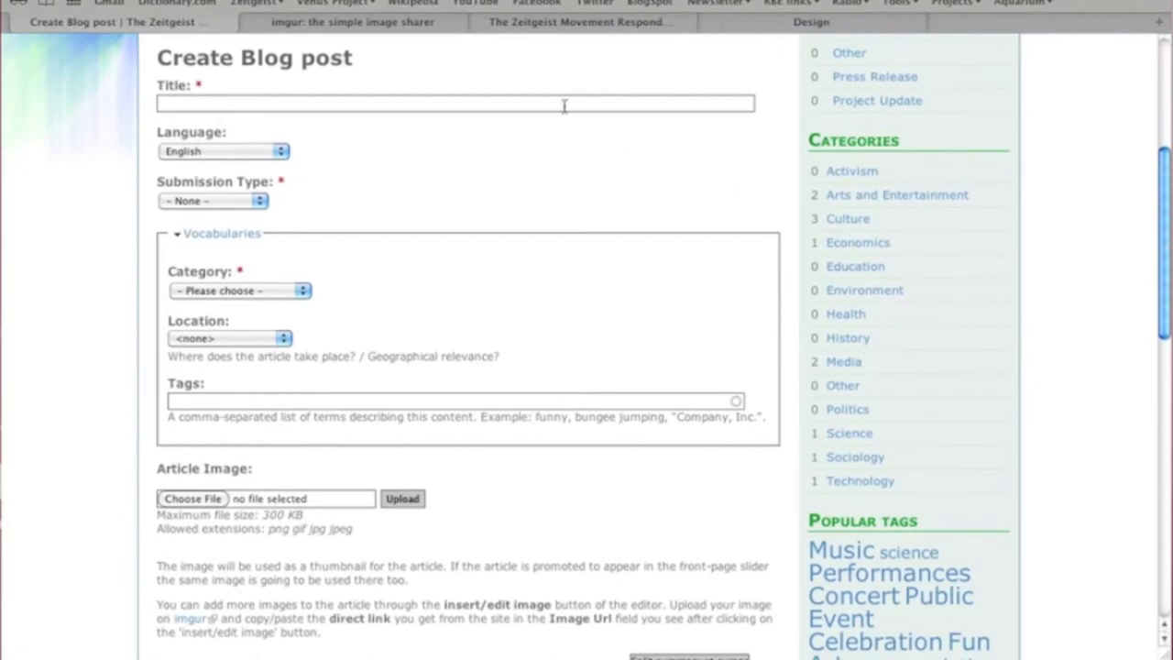
text(The Zeitgeist Movement Responds)
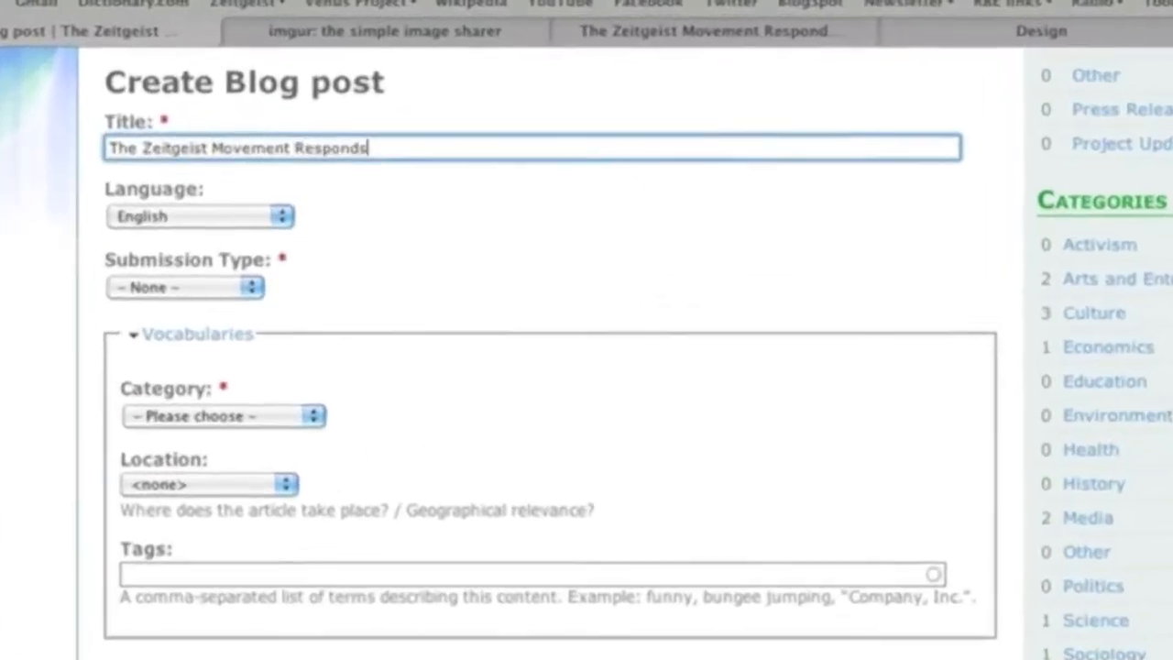
Step: Set the submission type to Press Release and the category to Politics
click(183, 286)
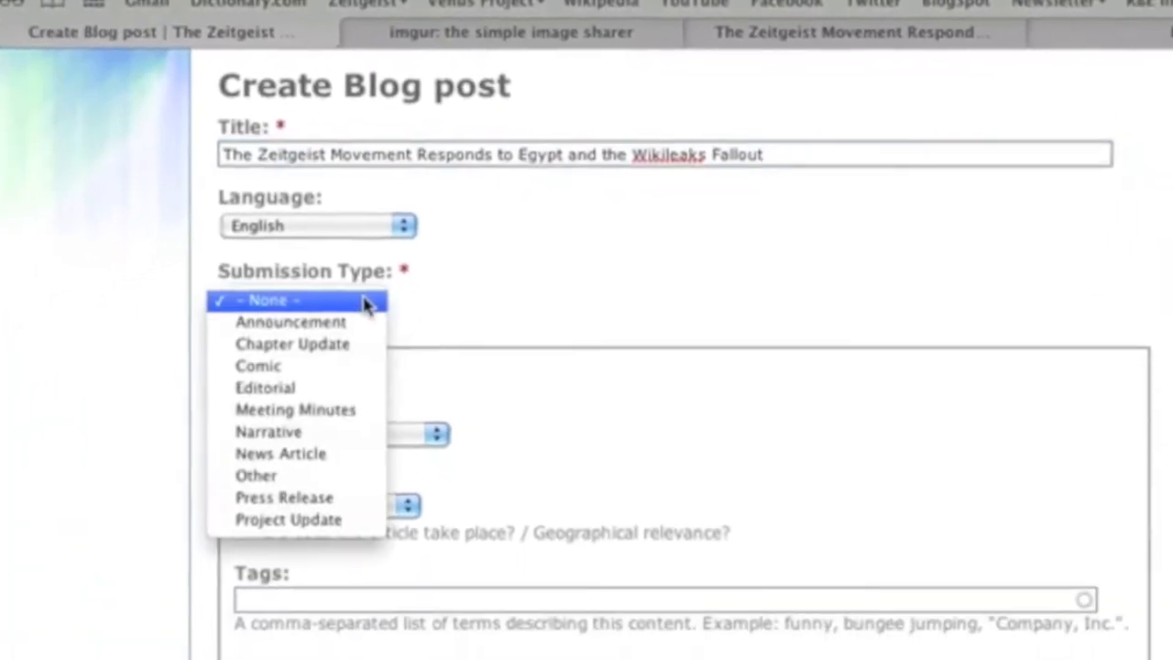
click(284, 497)
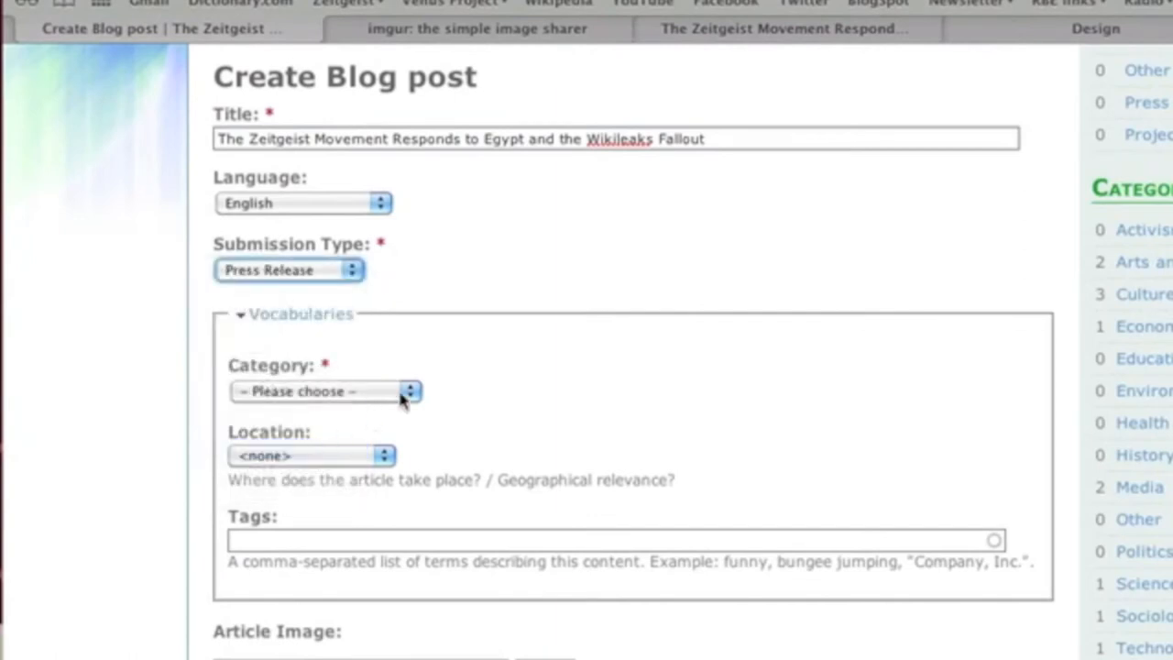
click(409, 391)
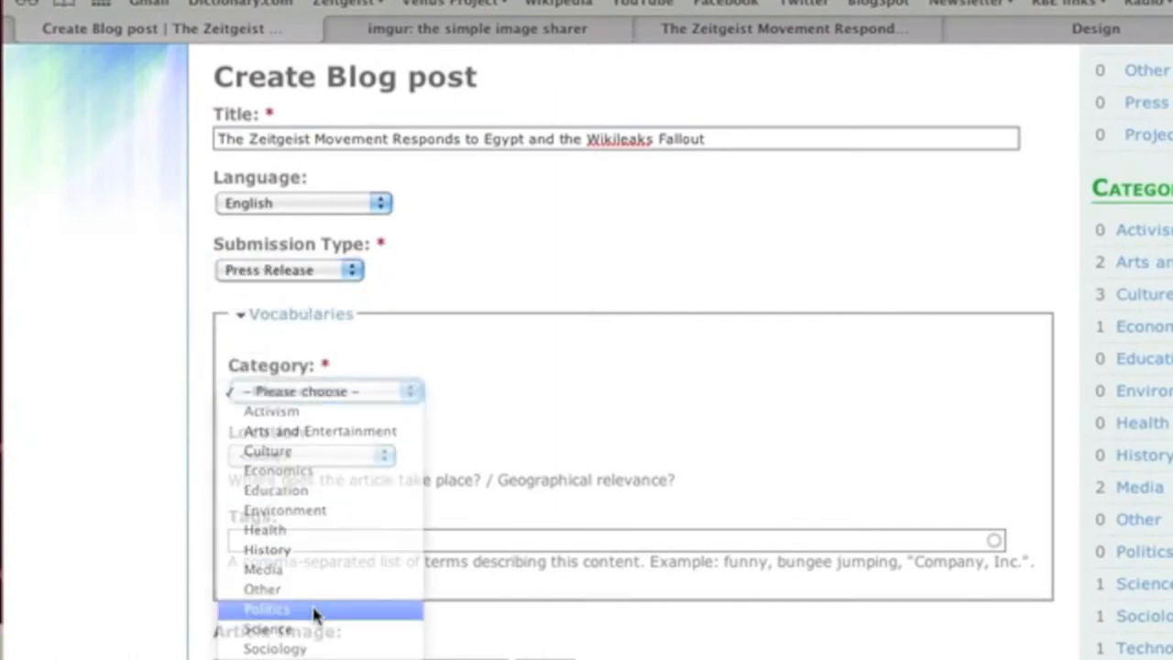
click(267, 608)
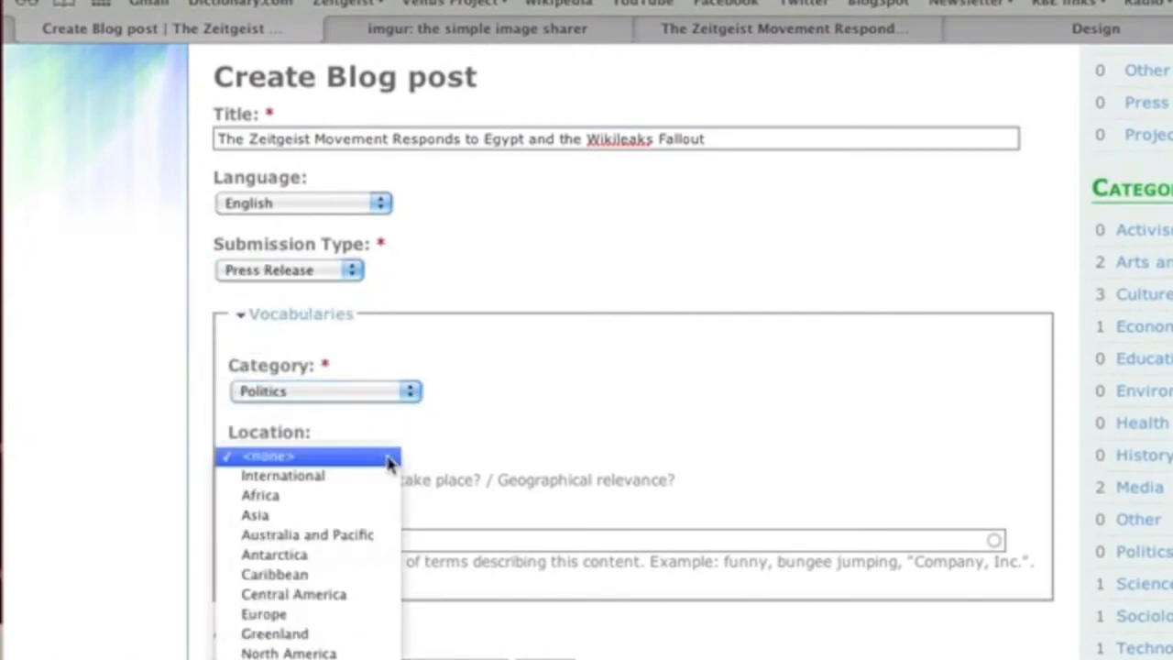
Step: Set the location to Africa > Egypt and add the tags Egypt, Wikileaks, Julian Assange
click(260, 495)
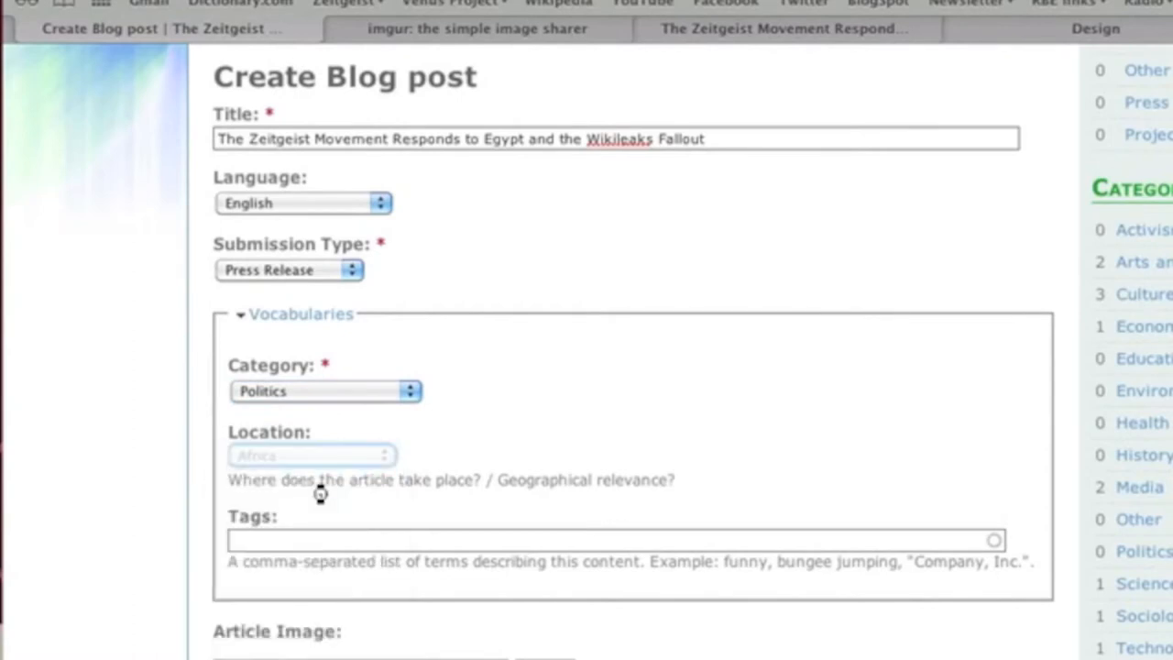
click(311, 455)
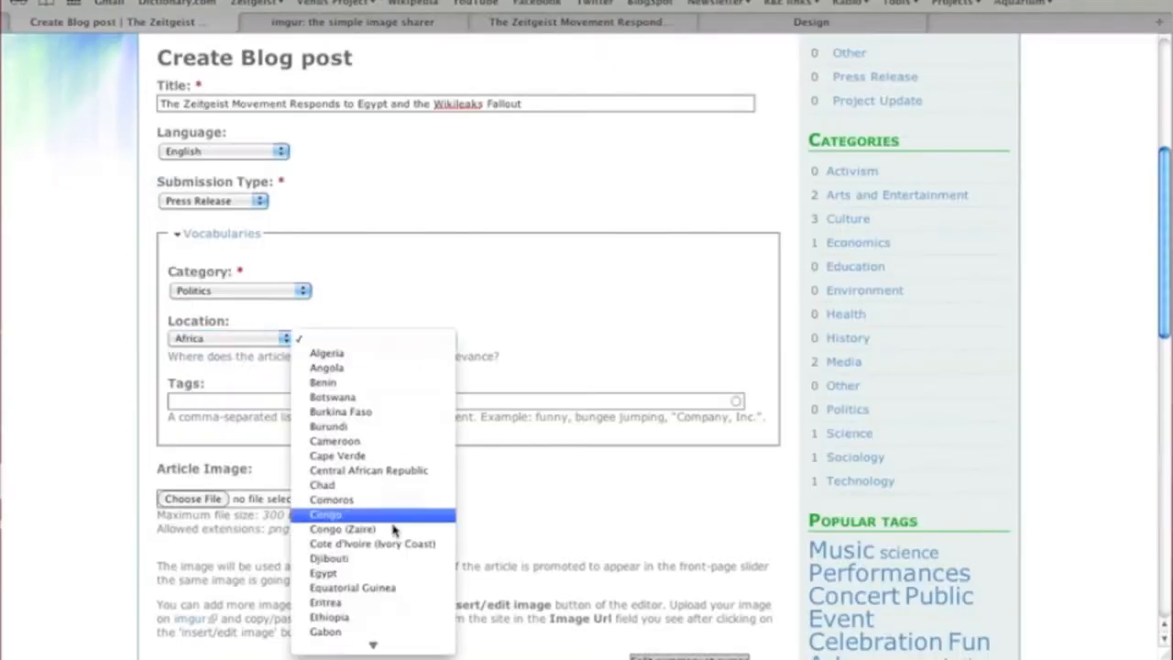
click(321, 572)
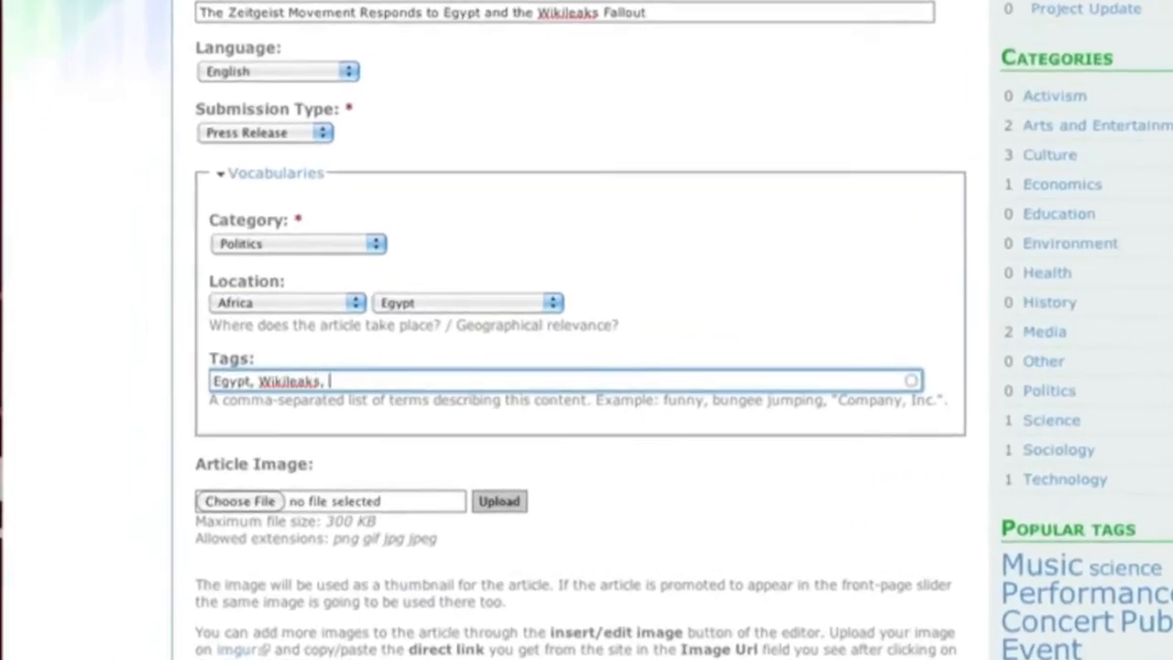
text(Julian Assange)
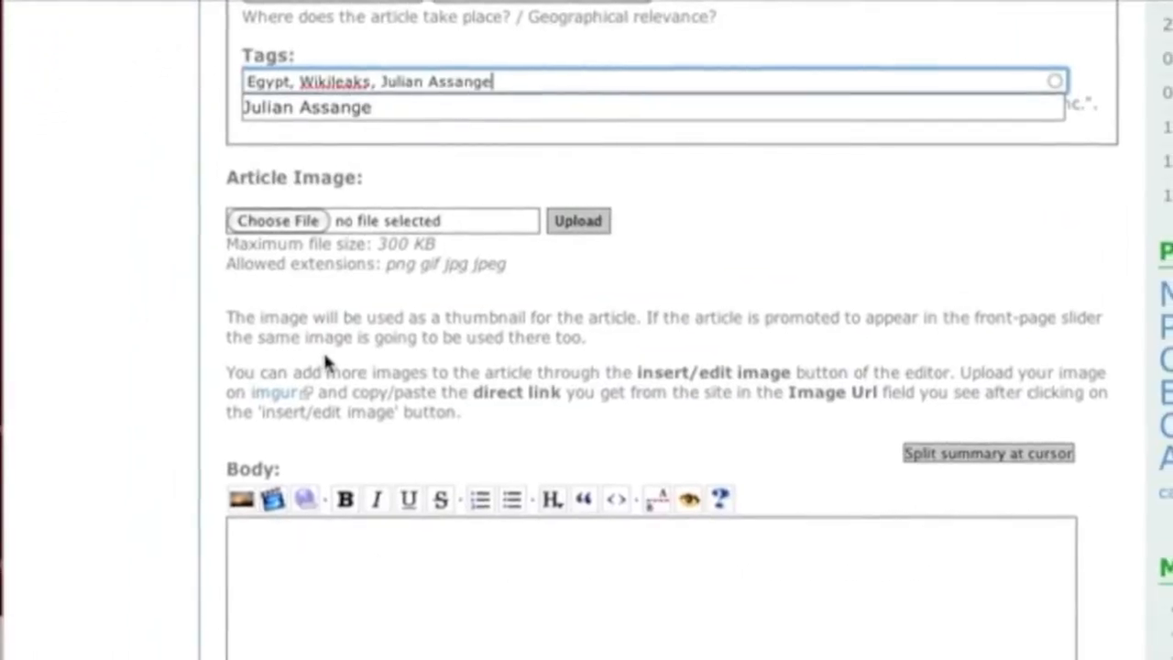
Step: Upload the Wikileaks-001 magnifier picture as the post's article image
click(277, 220)
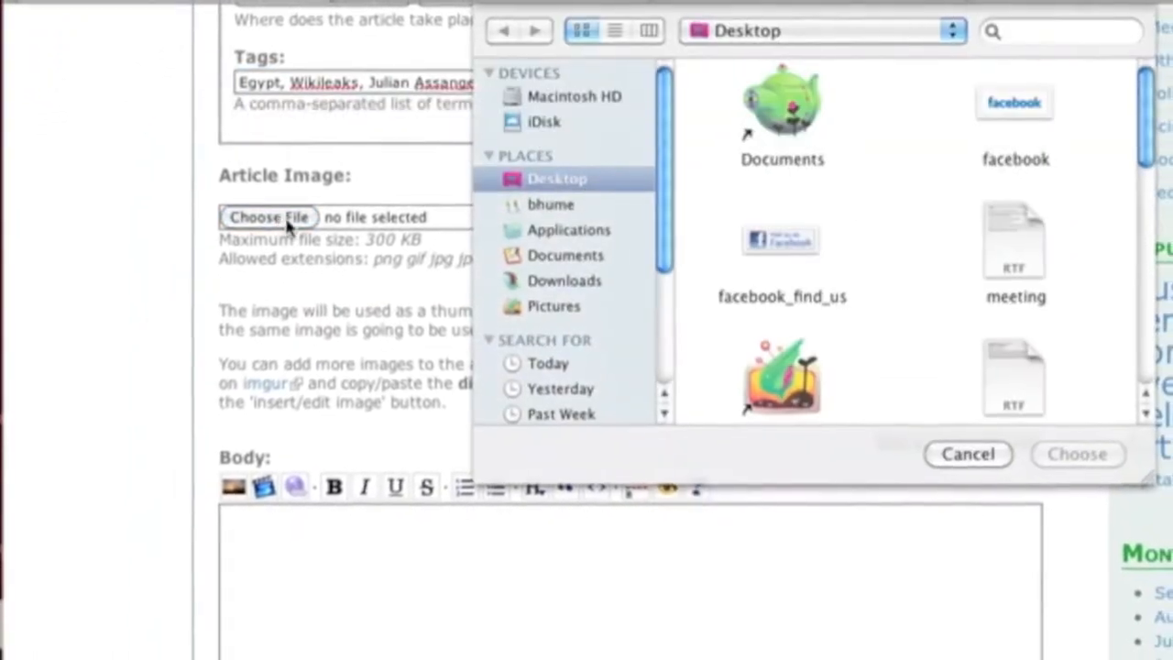
scroll(down, 3)
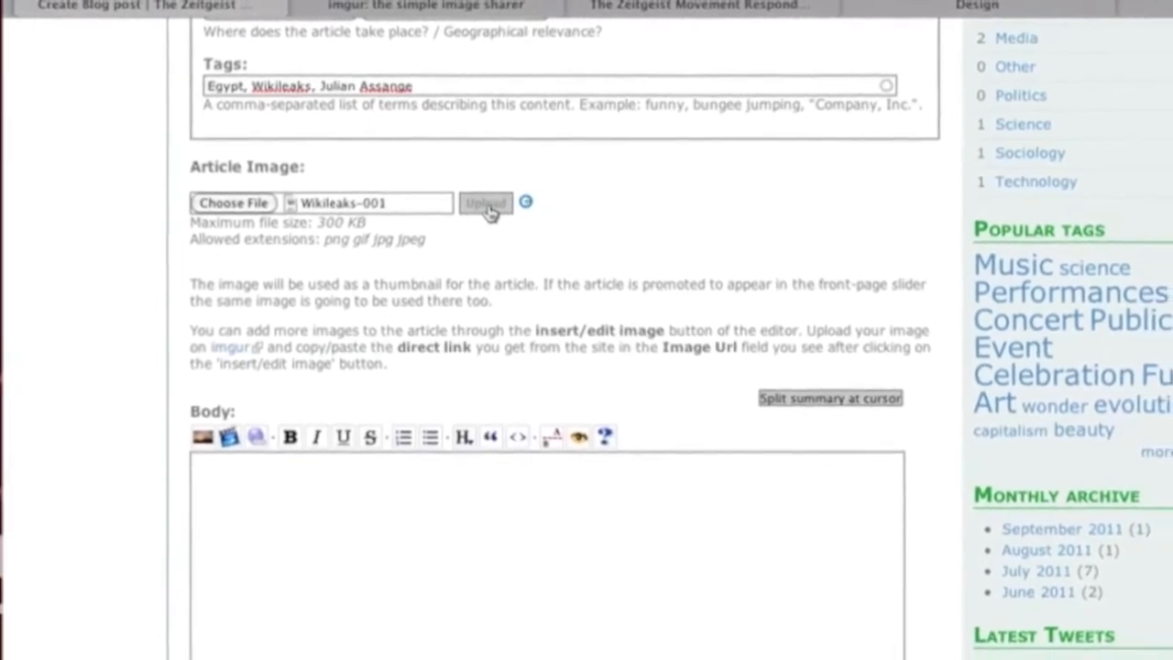
click(486, 203)
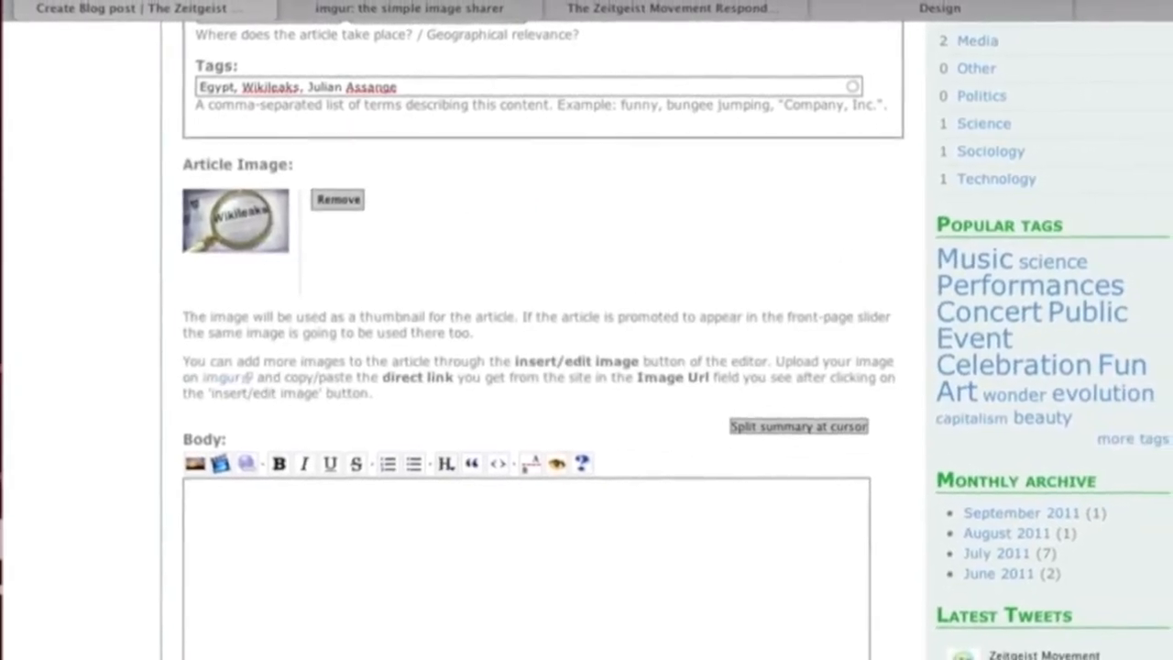
scroll(down, 3)
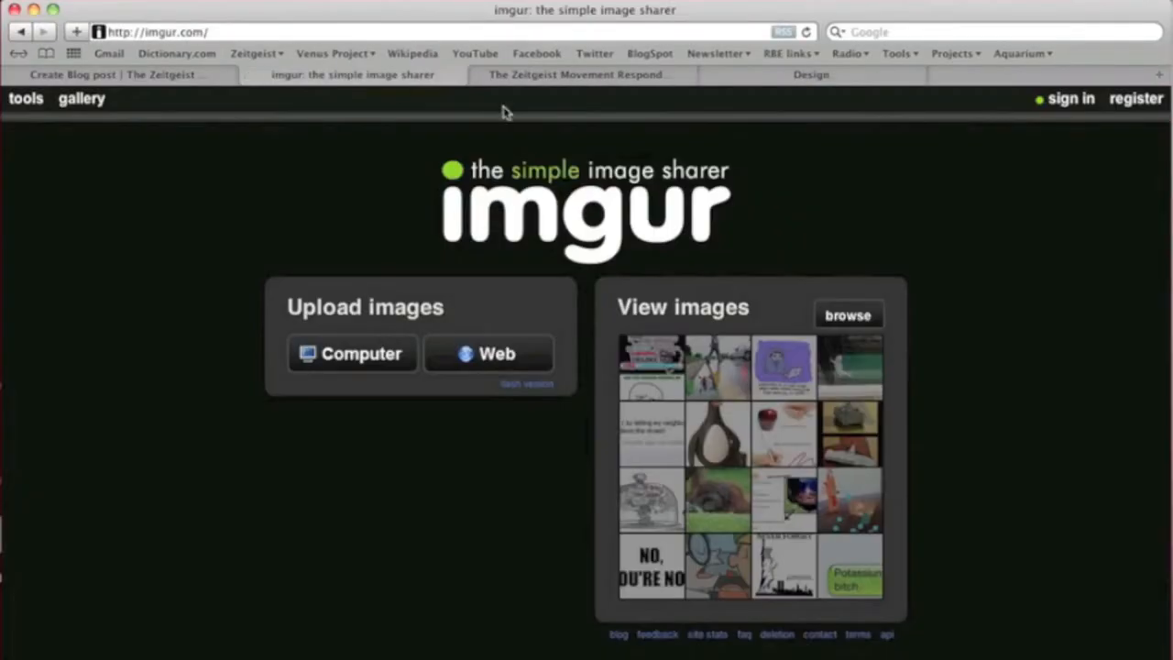
Step: Sign in to Imgur, upload Wikileaks-001.jpg, and open it from Uploaded Images
click(1070, 98)
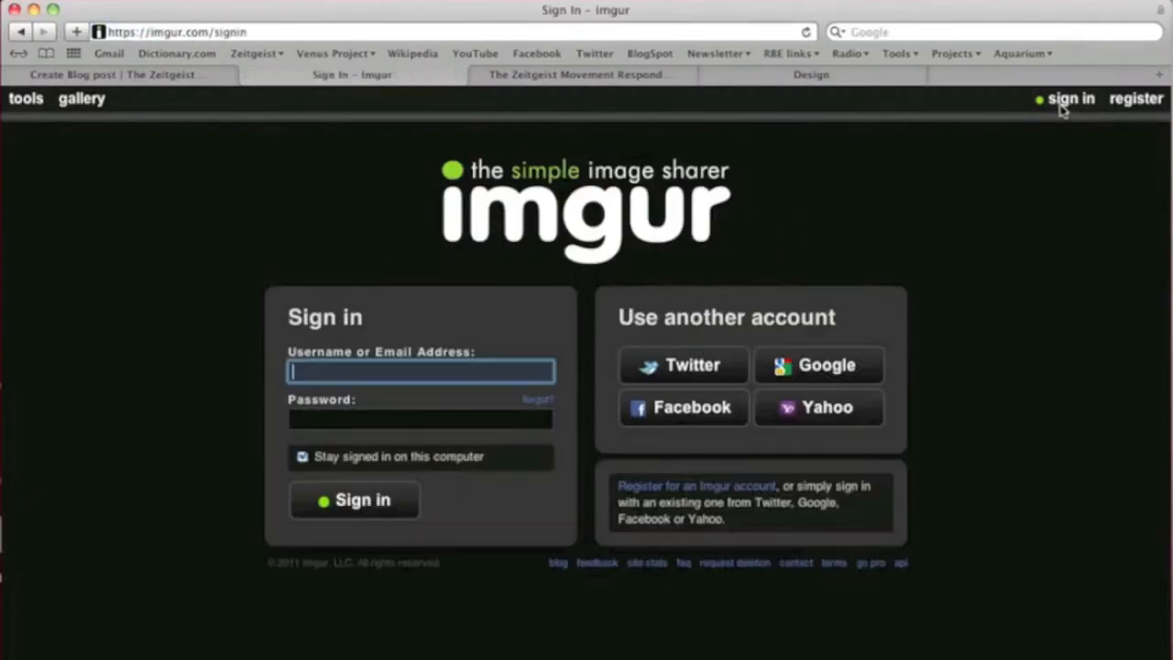
click(683, 407)
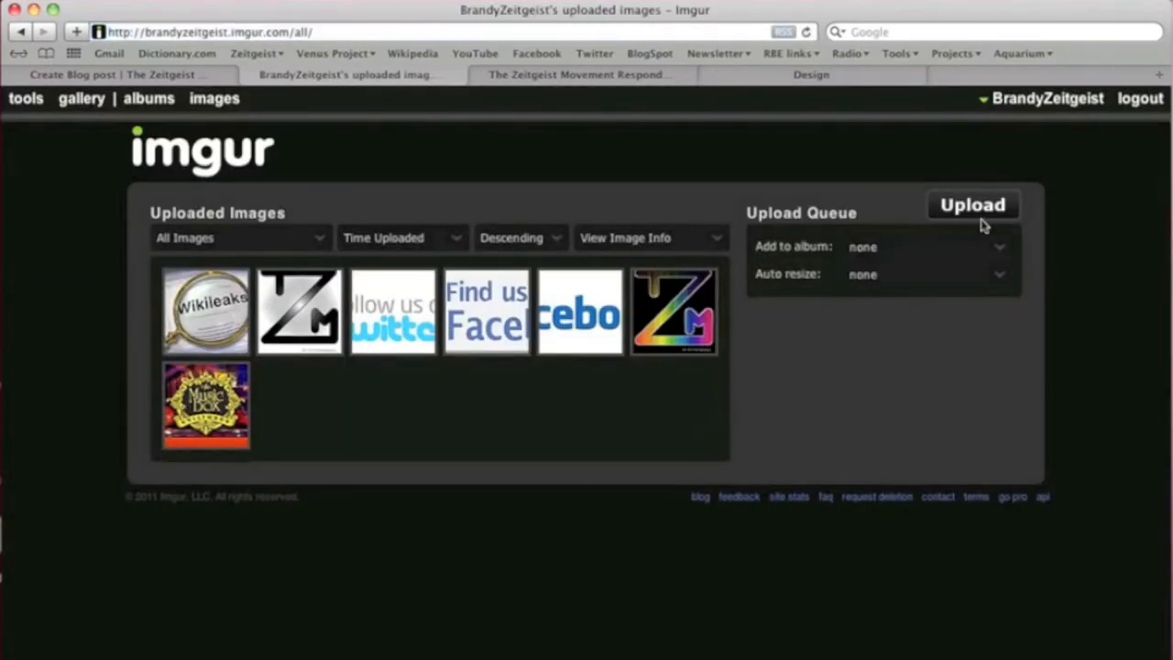
click(972, 204)
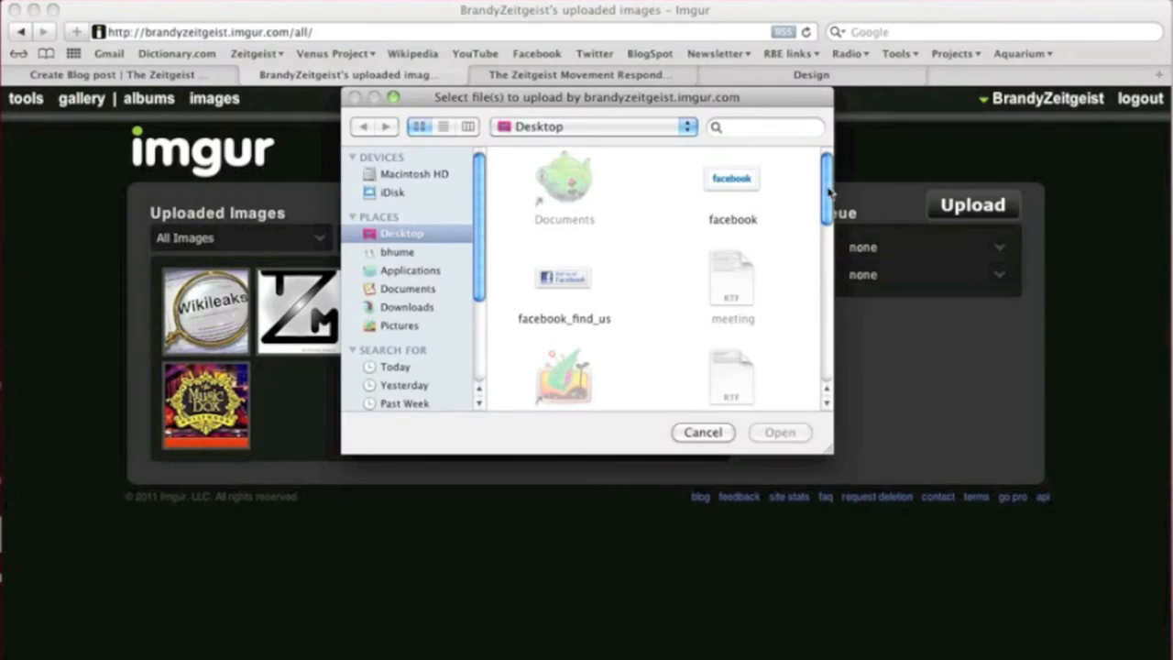
click(564, 257)
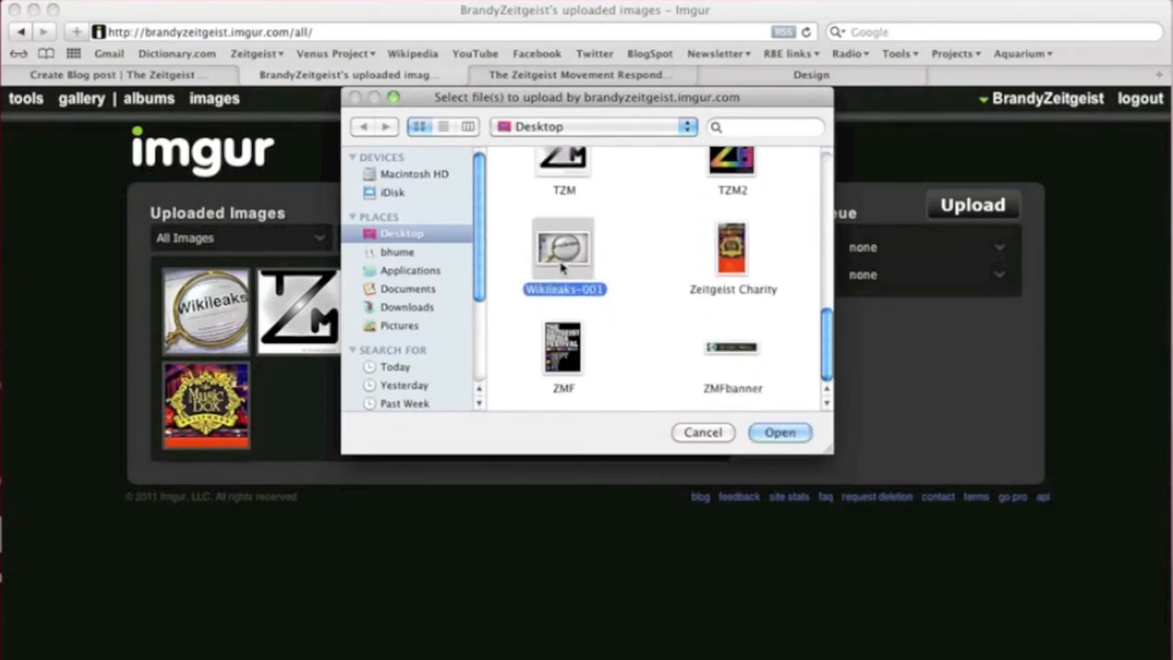
click(780, 432)
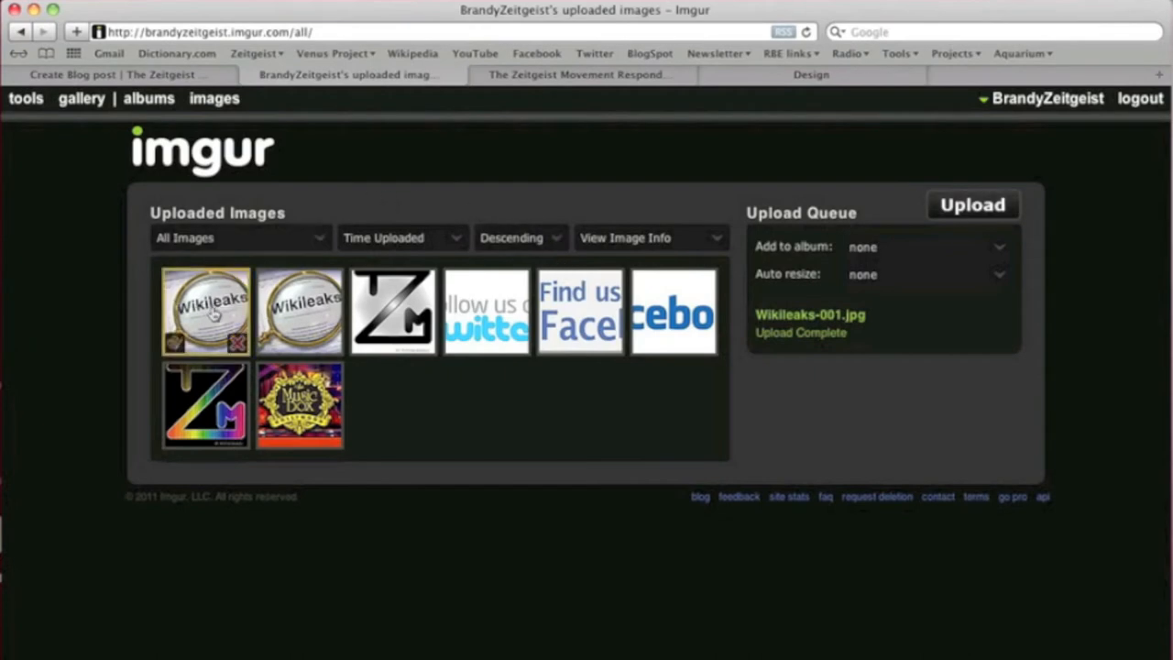
click(205, 311)
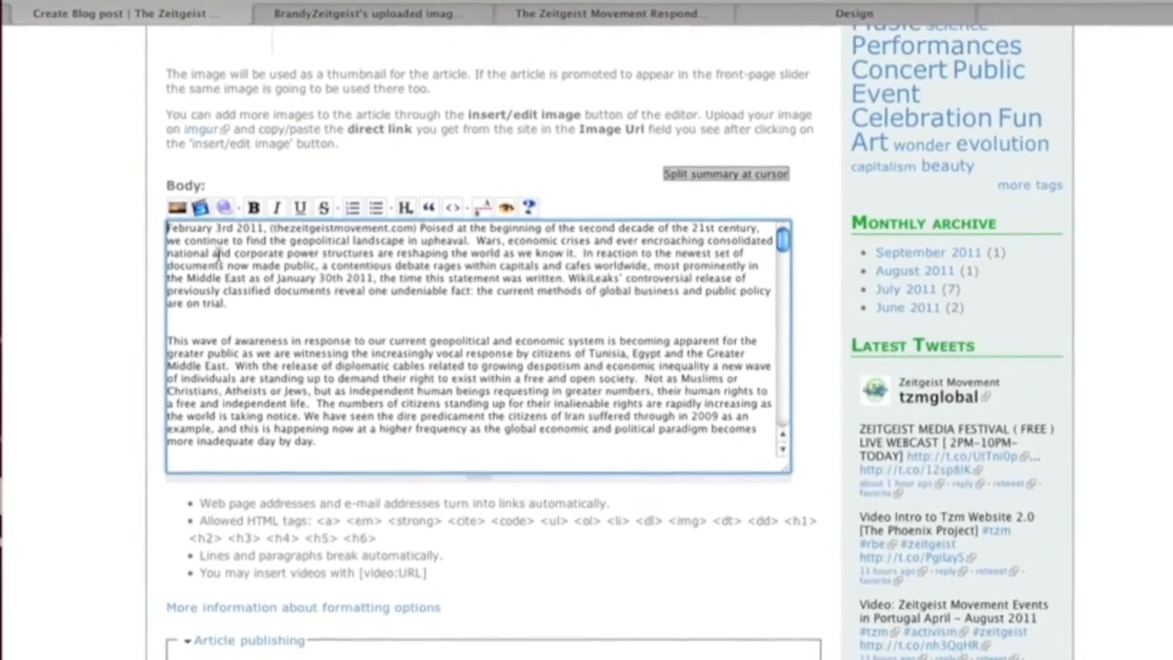
Step: Insert the Imgur Wikileaks image at the start of the body, positioned right
click(176, 206)
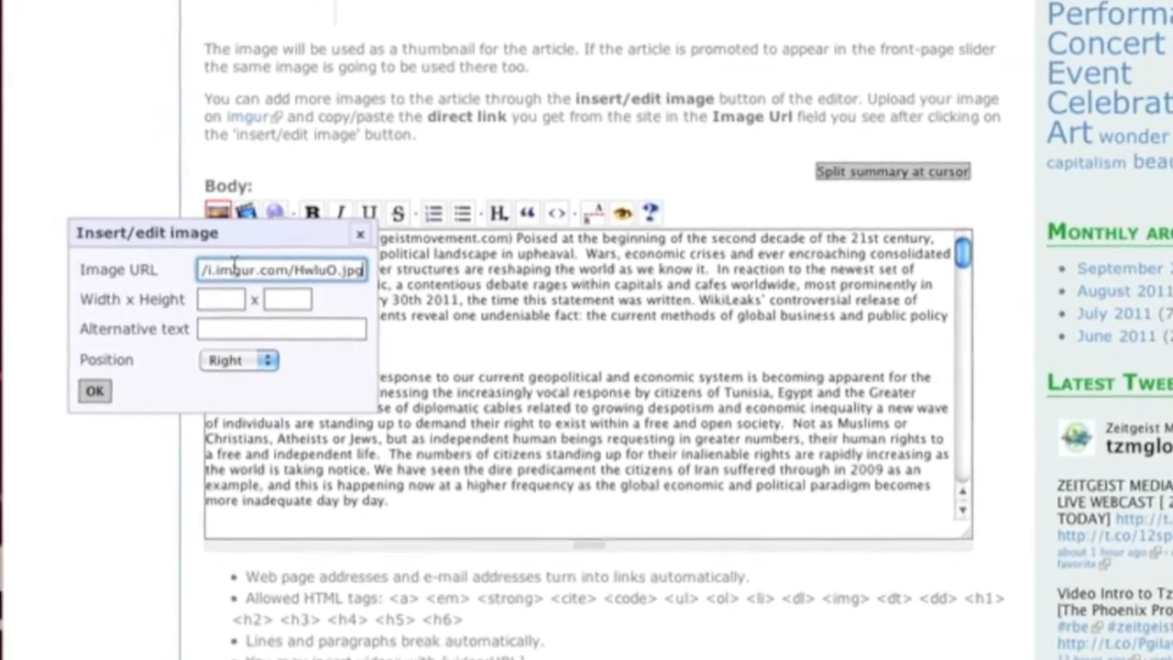
click(95, 390)
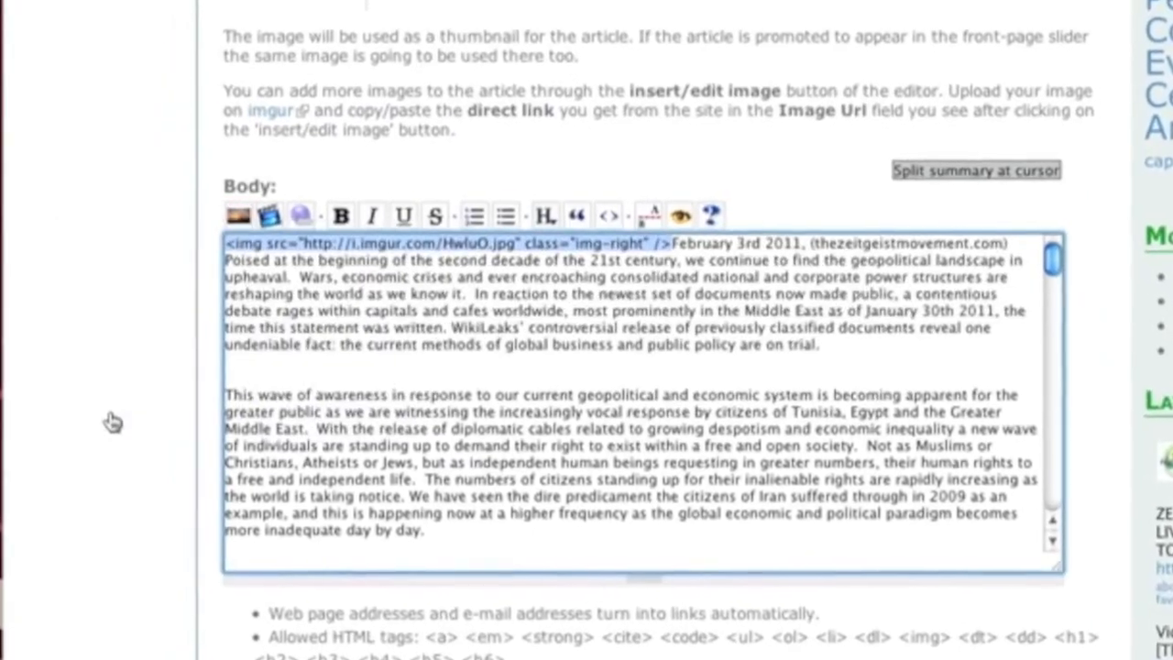
scroll(down, 3)
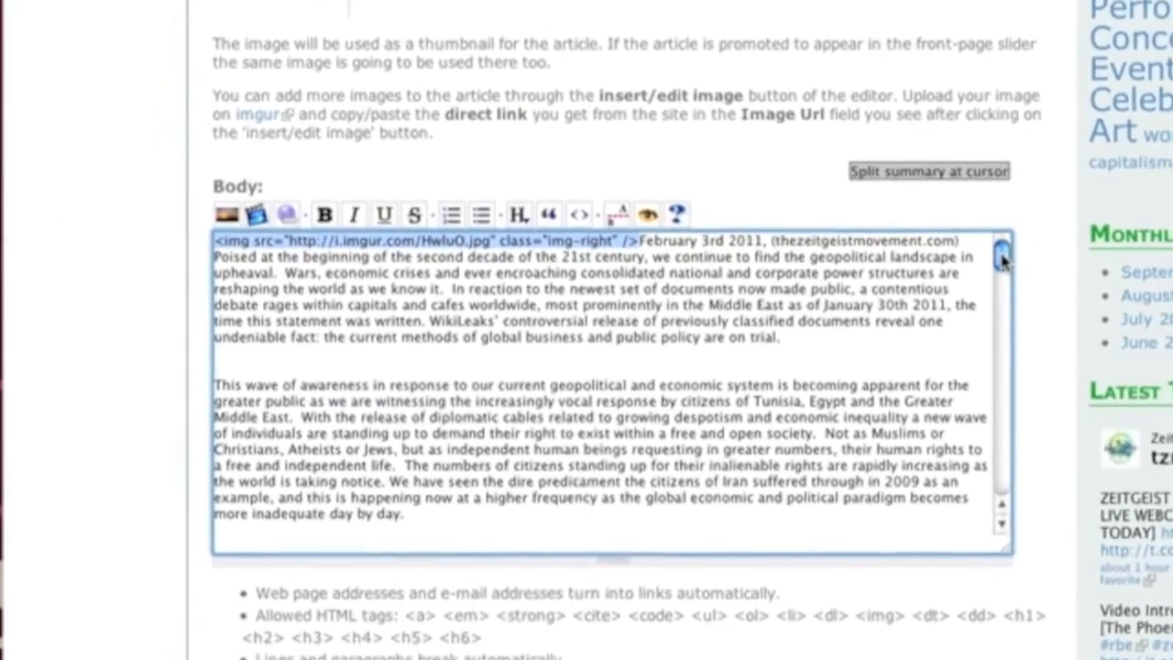
scroll(down, 3)
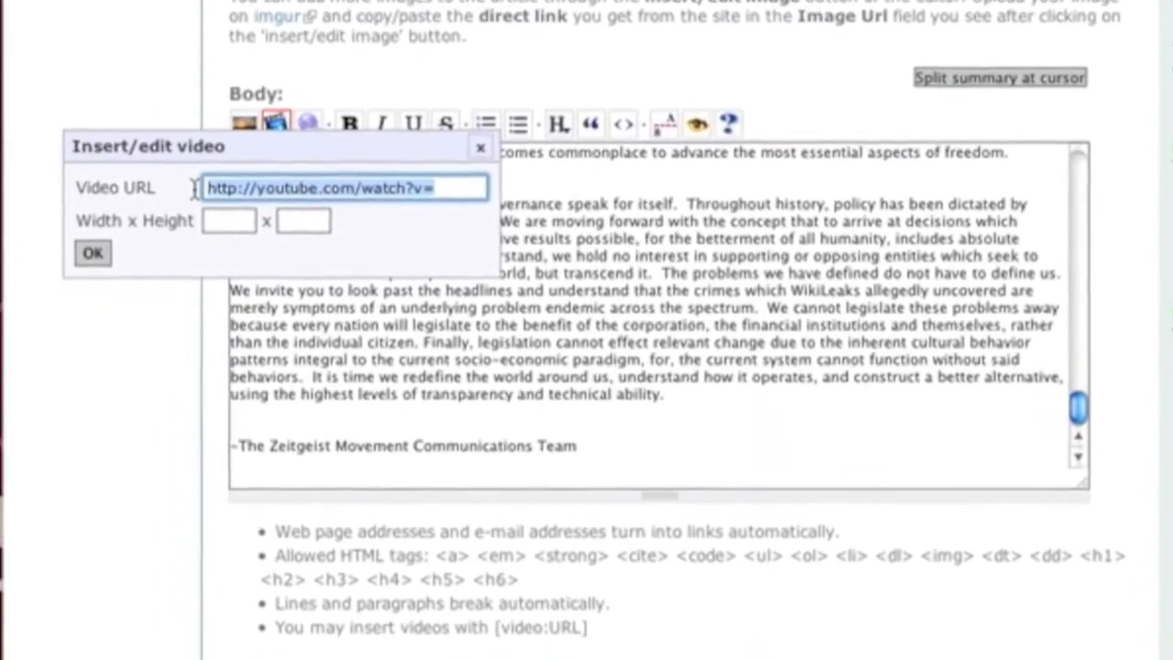
Step: Embed YouTube video BbPtt6802s4 at the end of the article body
text(BbPtt6802s4)
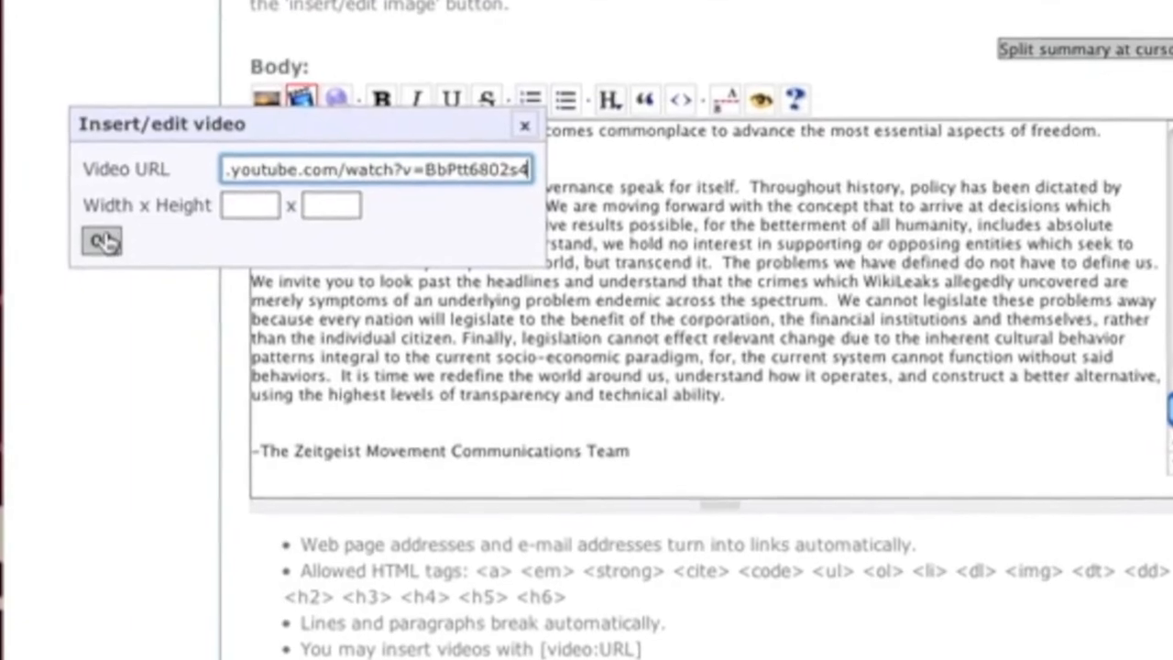
click(101, 240)
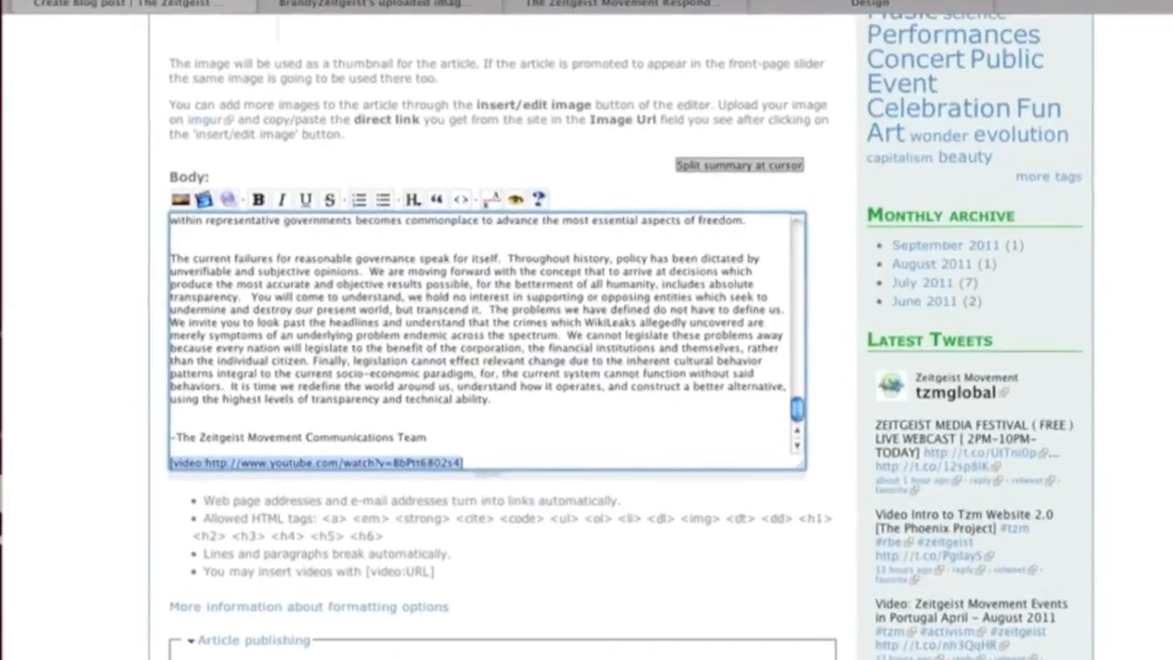
scroll(down, 3)
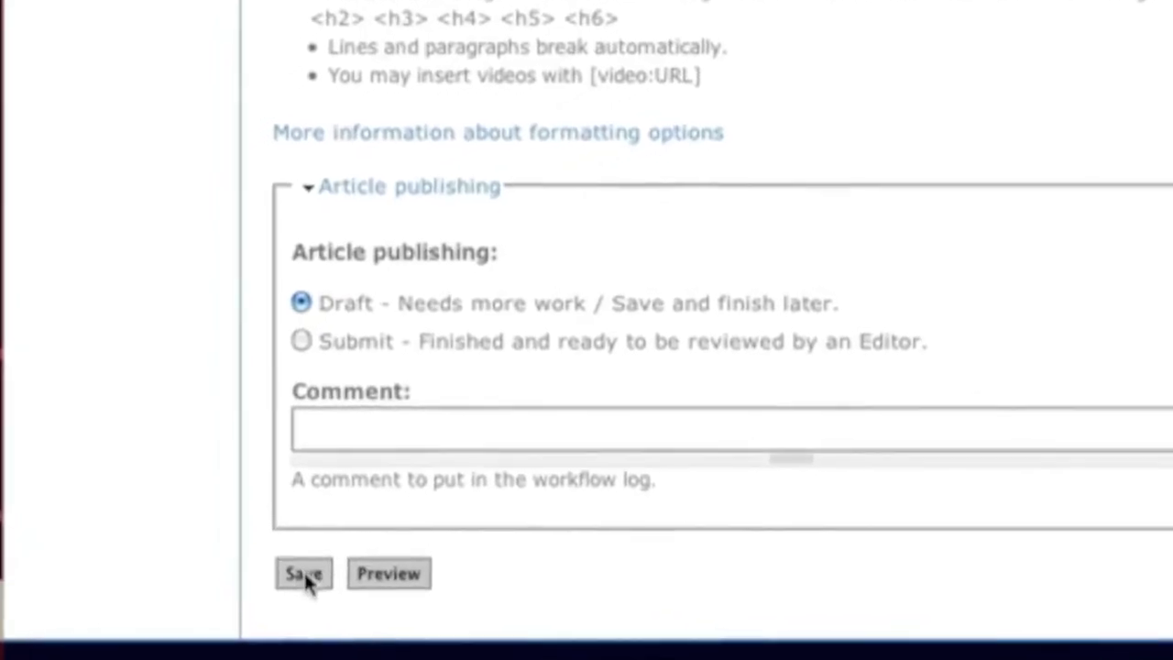
Step: Save the post as a draft and reopen it for editing from Dashboard > Draft
click(303, 574)
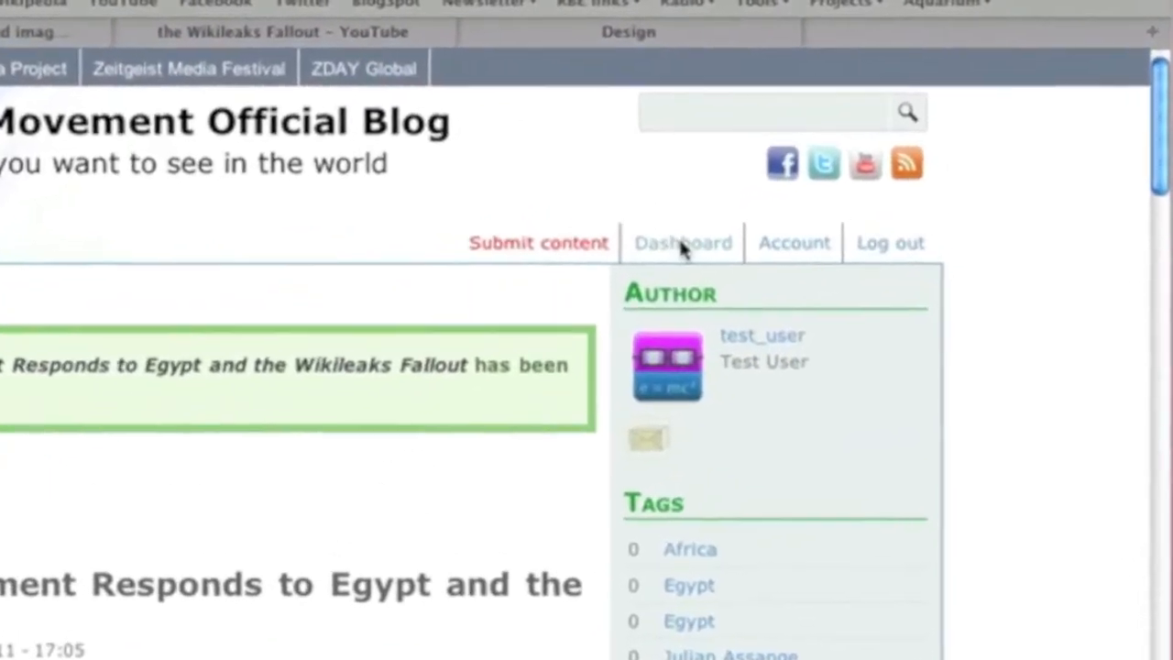
click(682, 243)
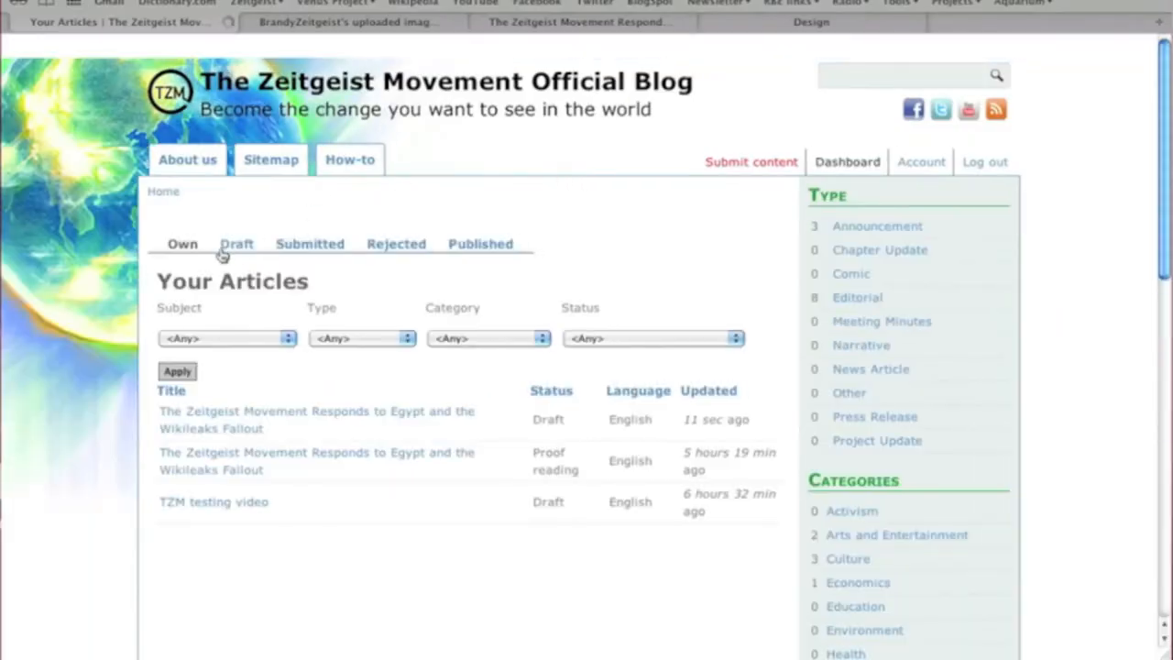
click(237, 244)
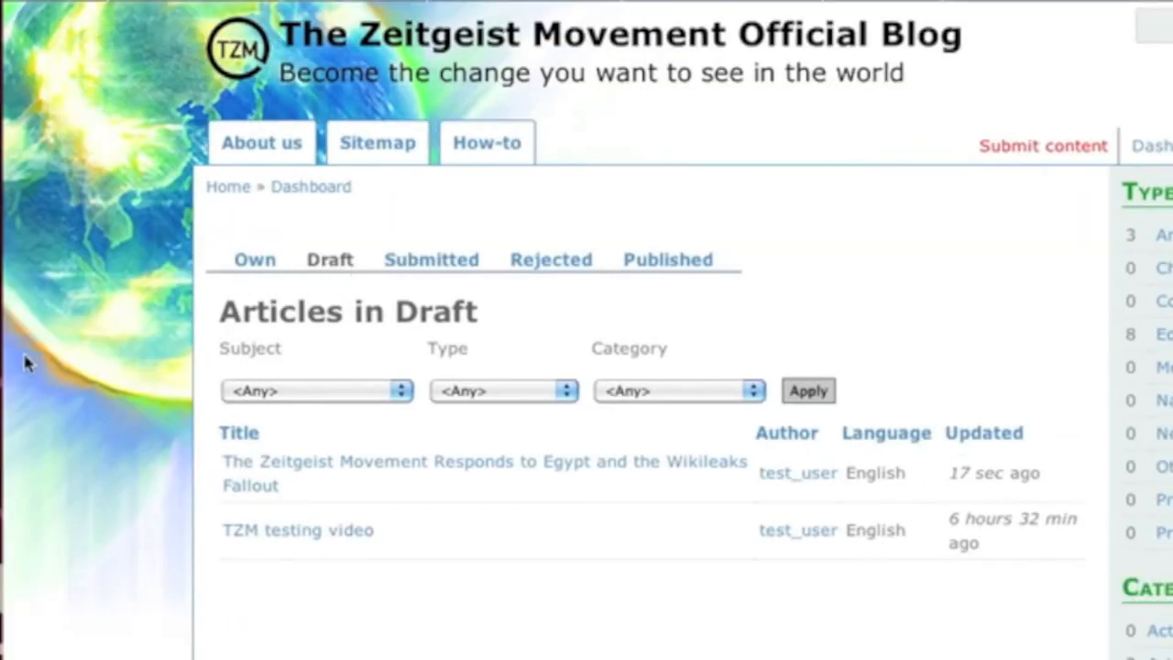
mouse_move(408, 472)
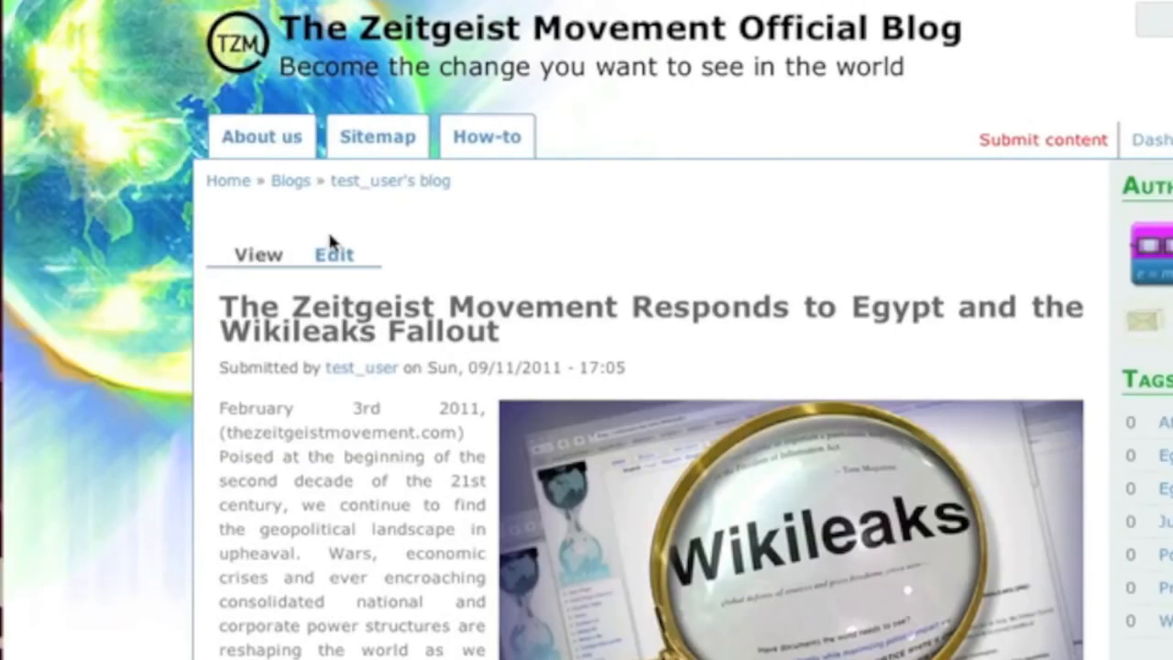
click(334, 254)
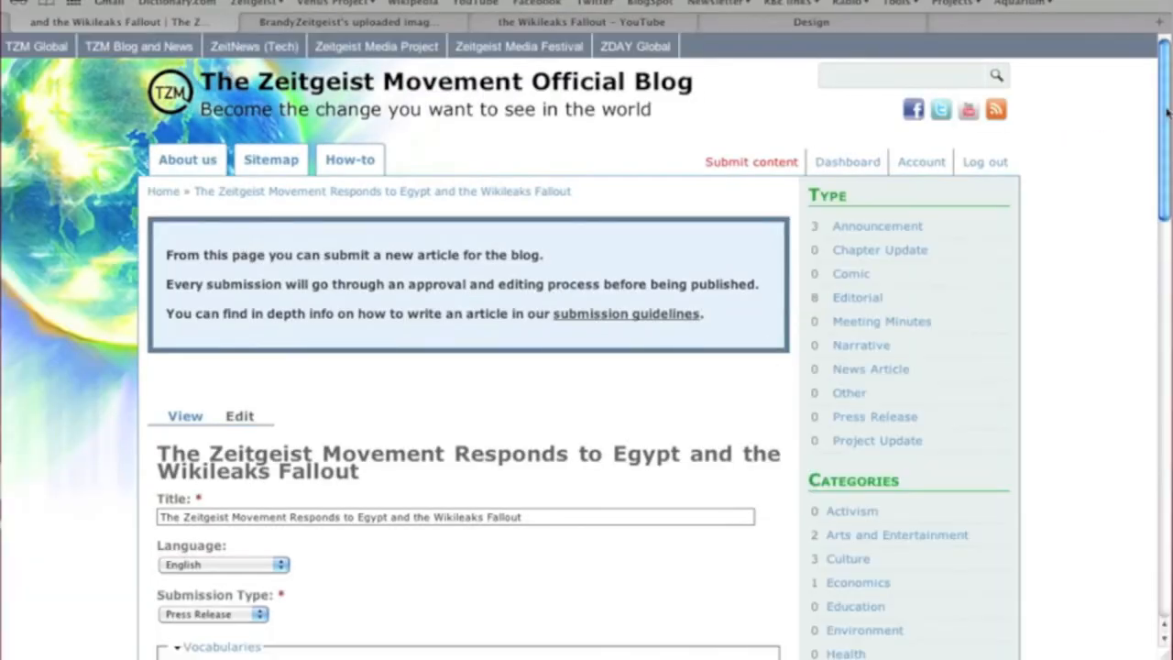
Step: Preview the trimmed and full versions of the post, then choose Submit for editor review
scroll(down, 3)
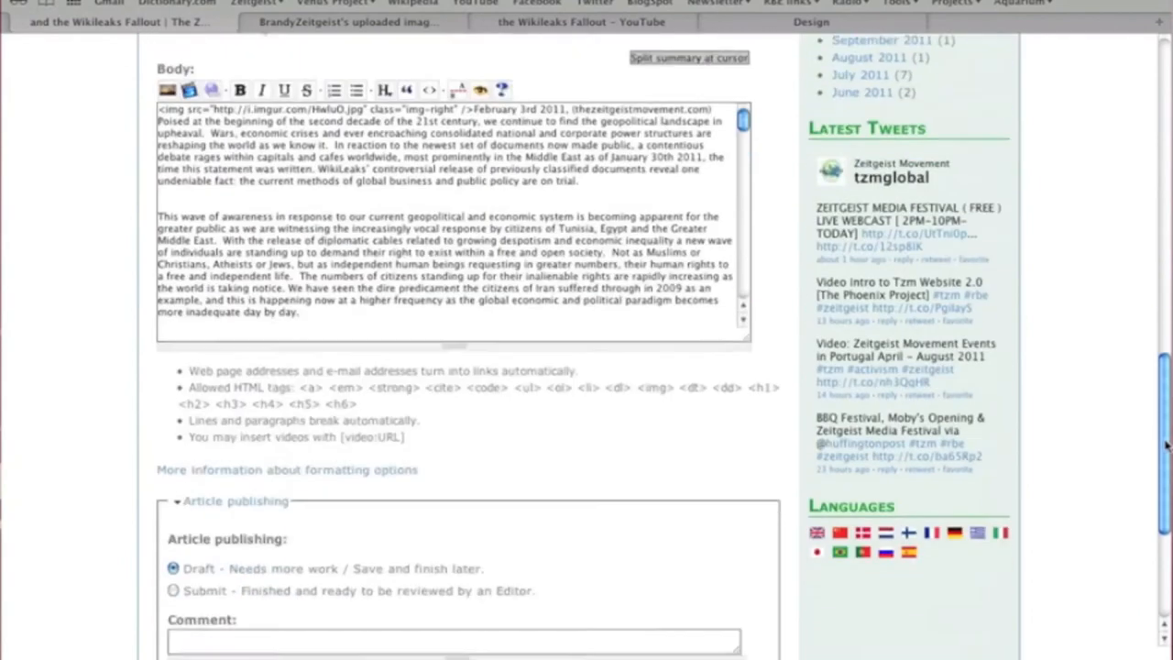
scroll(down, 3)
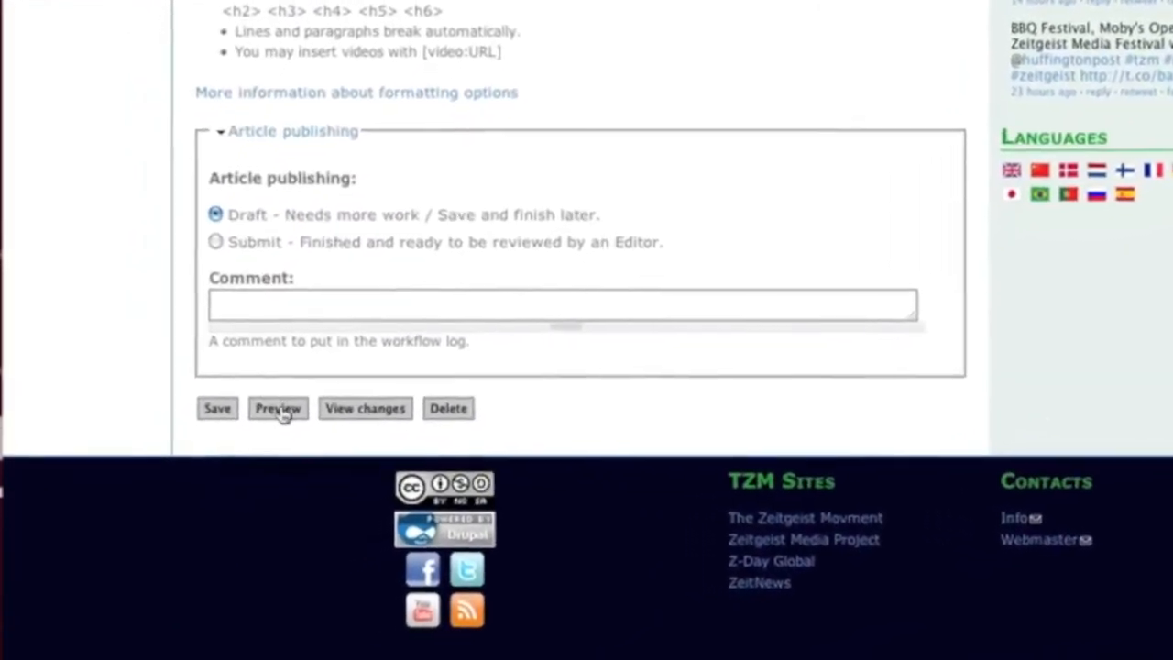
click(277, 408)
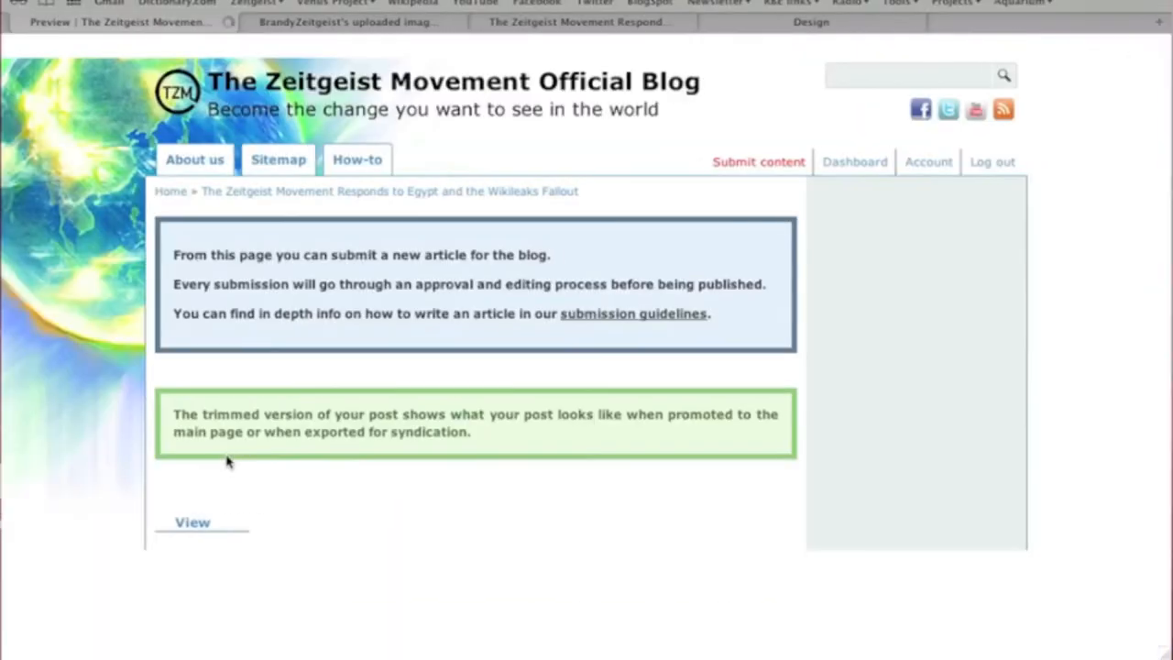
scroll(down, 3)
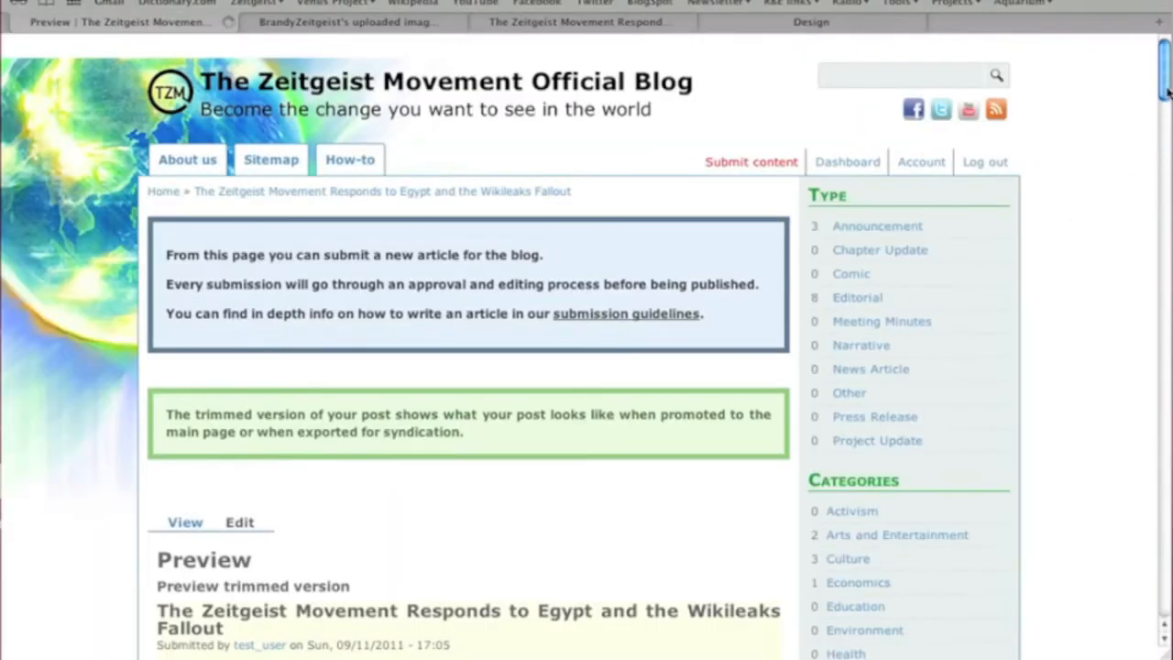
scroll(down, 3)
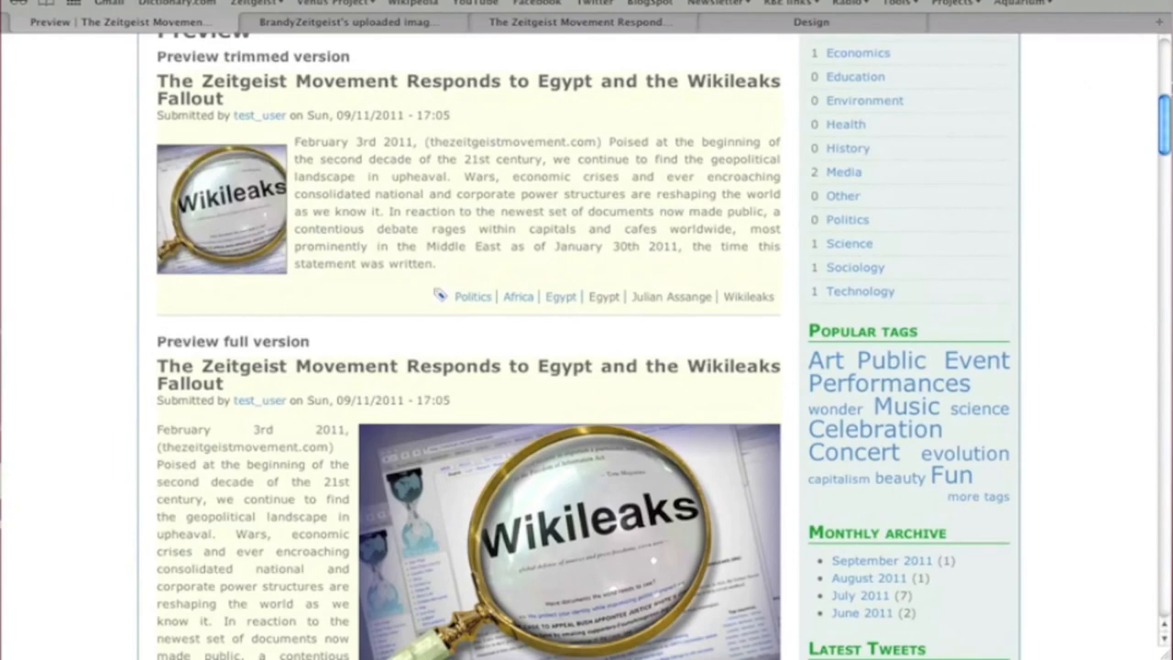
scroll(down, 3)
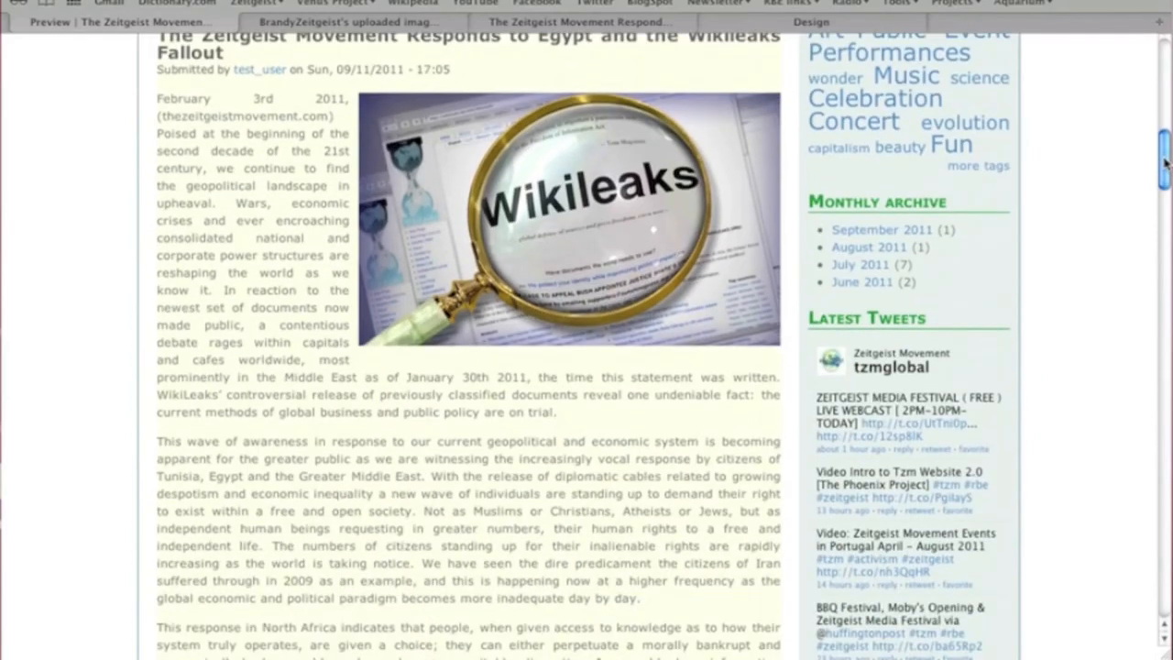
scroll(down, 3)
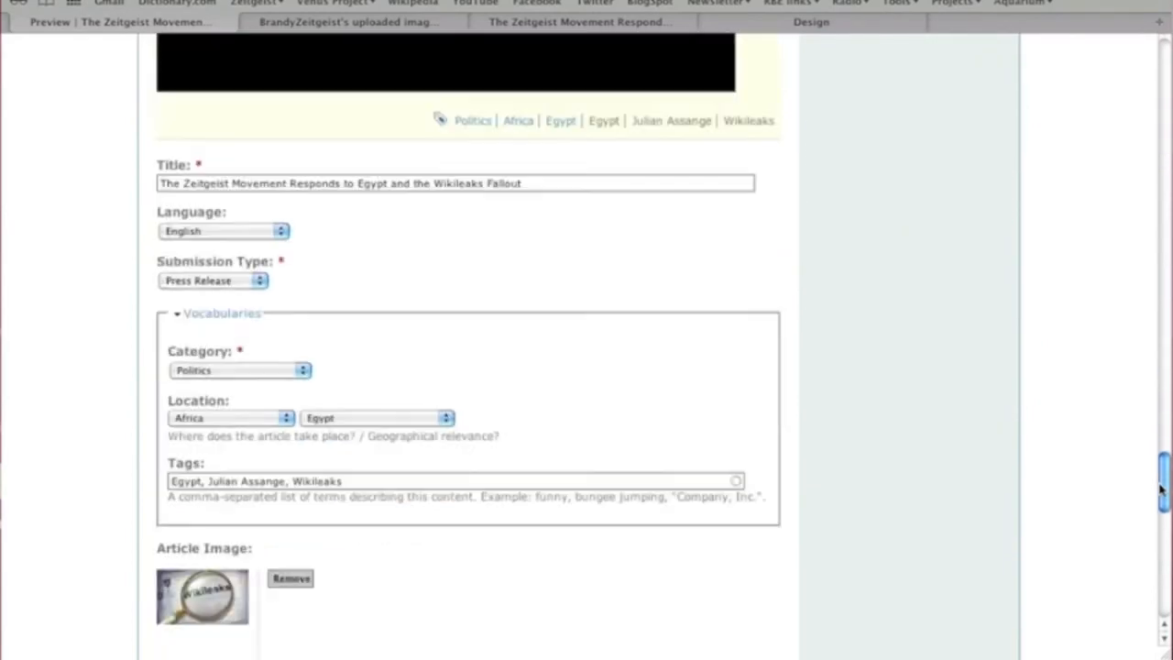
scroll(down, 3)
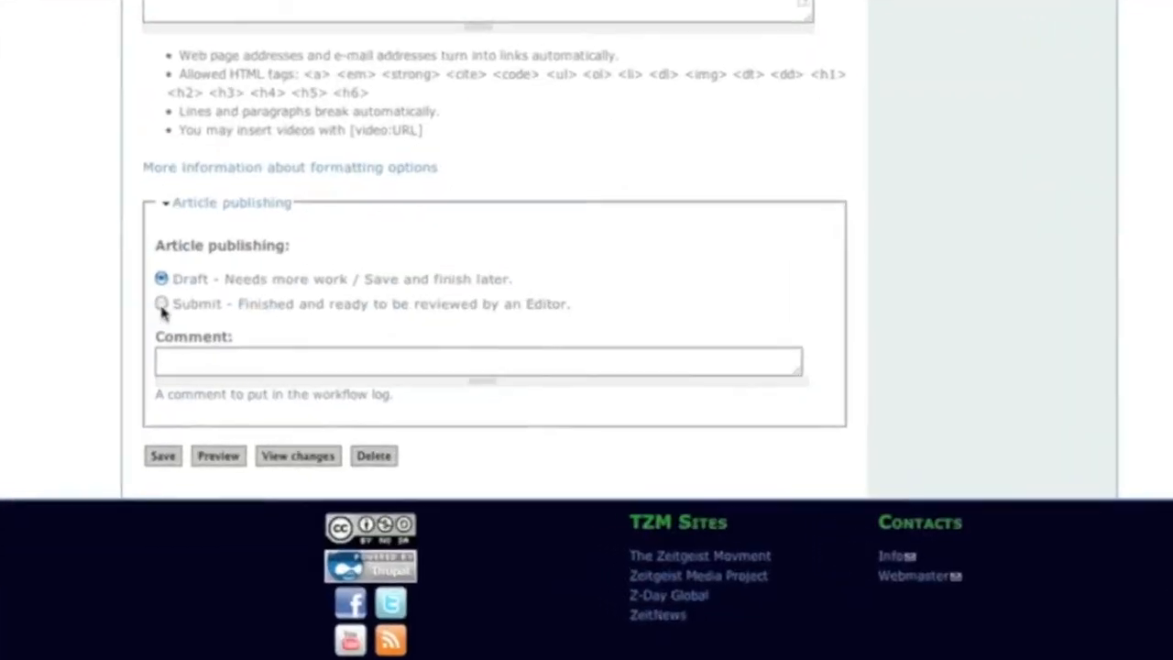
click(162, 302)
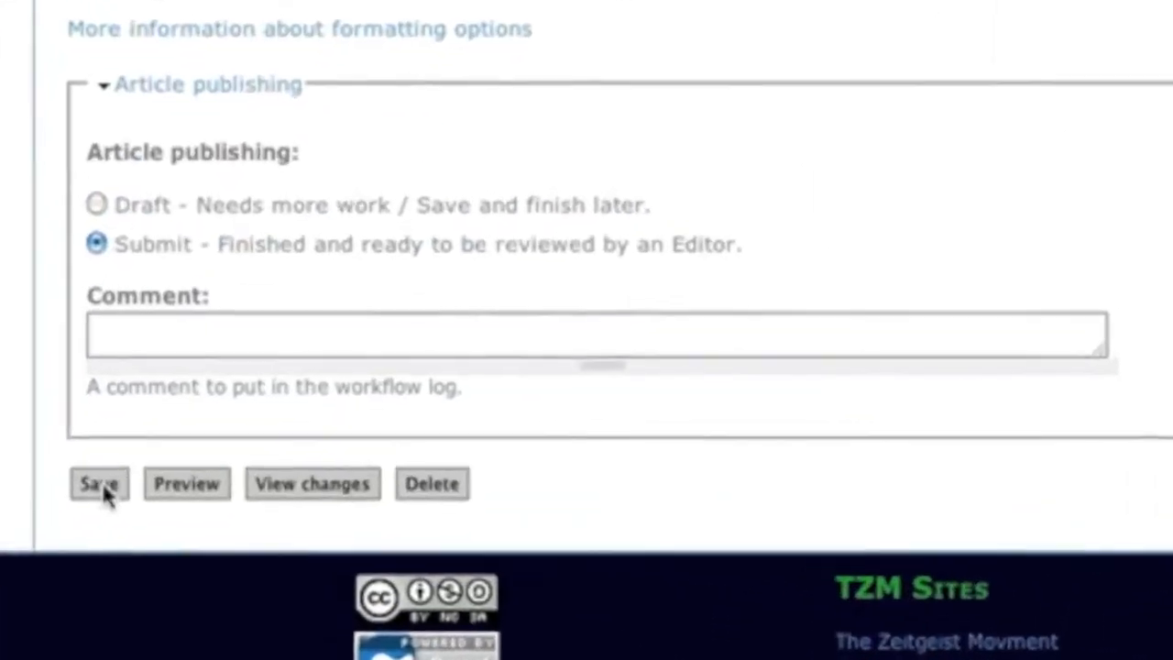